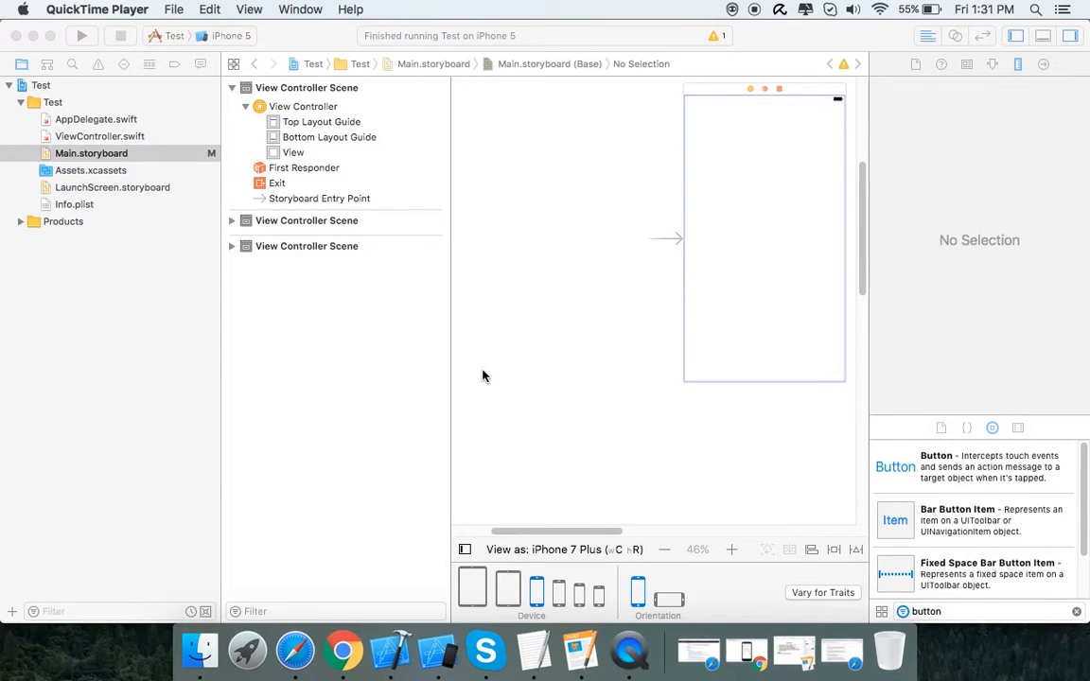
mouse_move(534, 333)
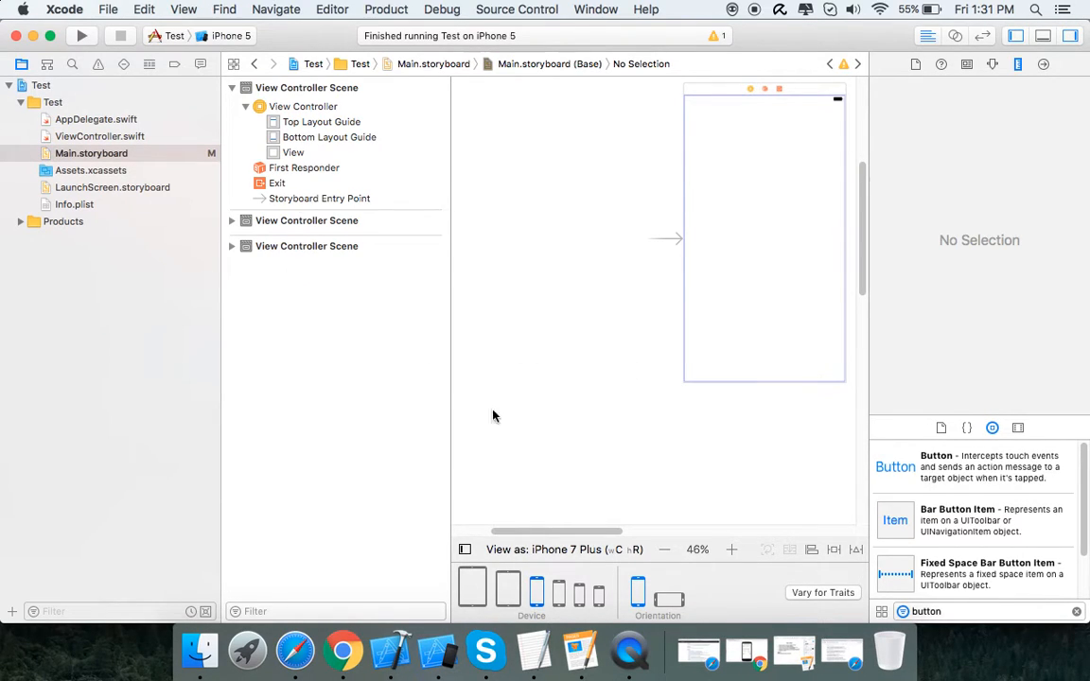
mouse_move(611, 271)
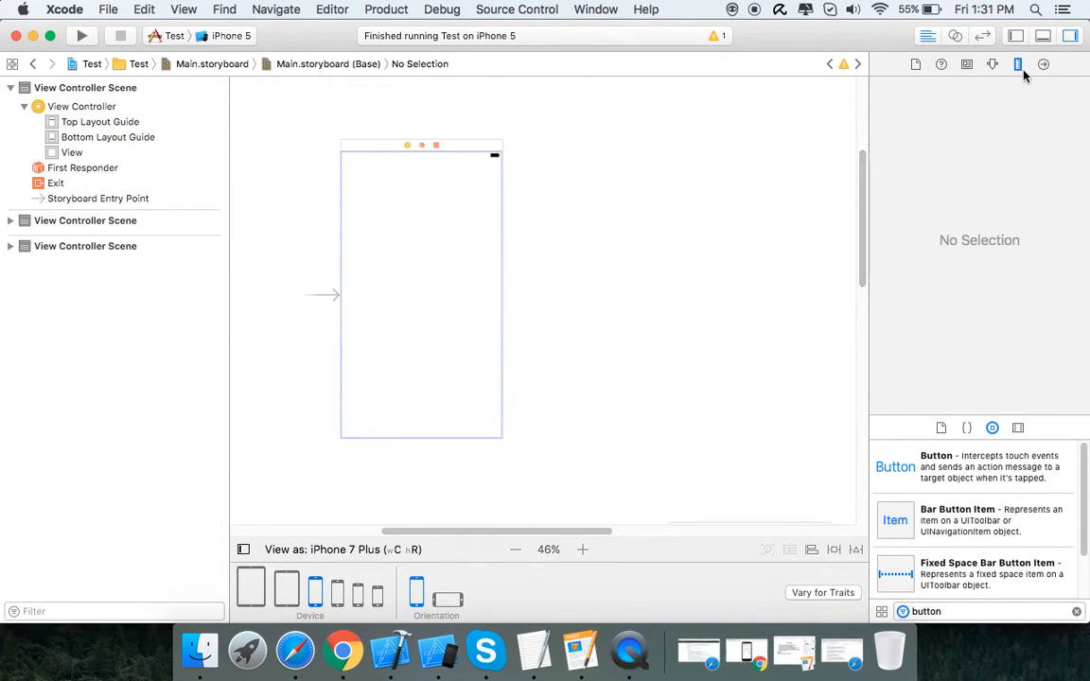
mouse_move(1037, 68)
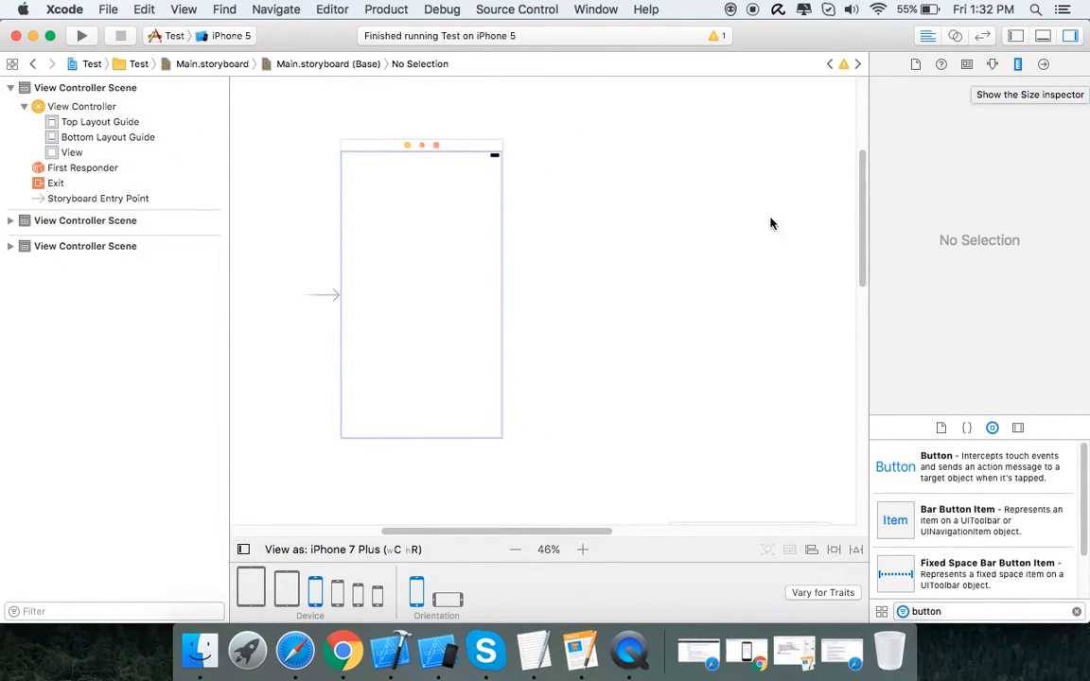
mouse_move(586, 242)
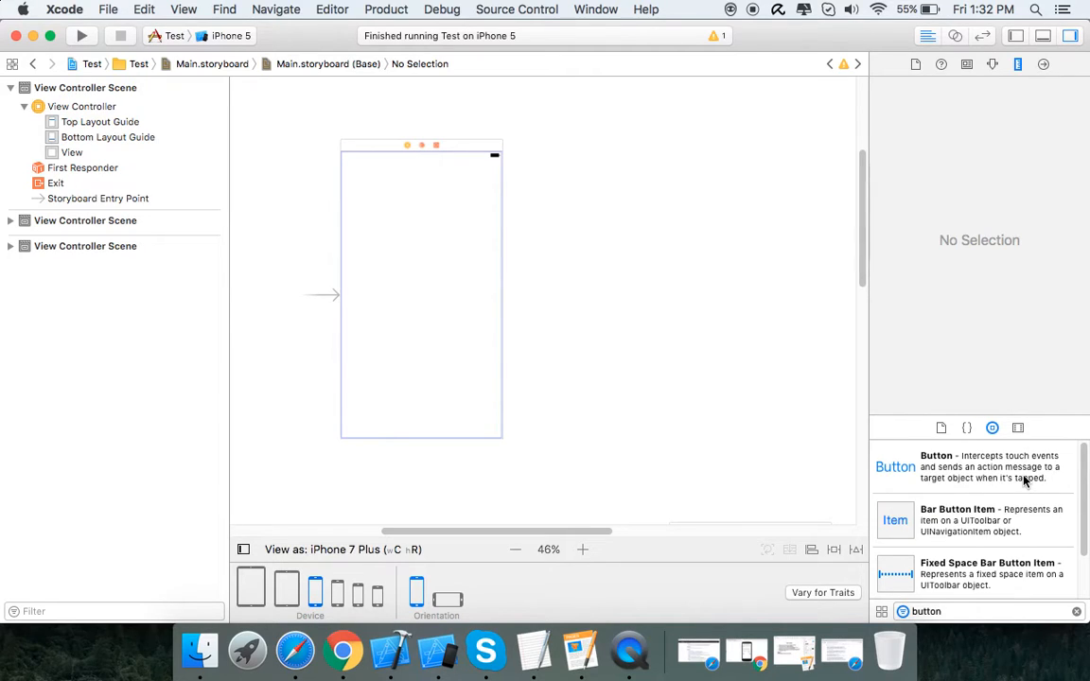
mouse_move(474, 152)
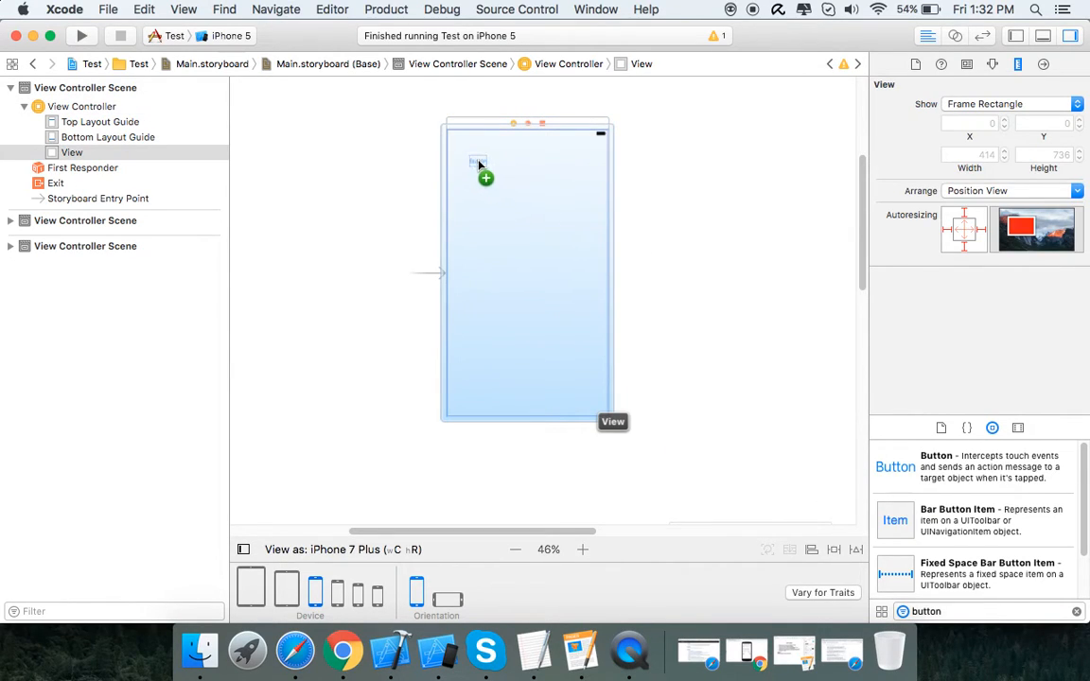
Add a button at the top left with a green background and duplicate it below
left_click_drag(485, 171, 481, 161)
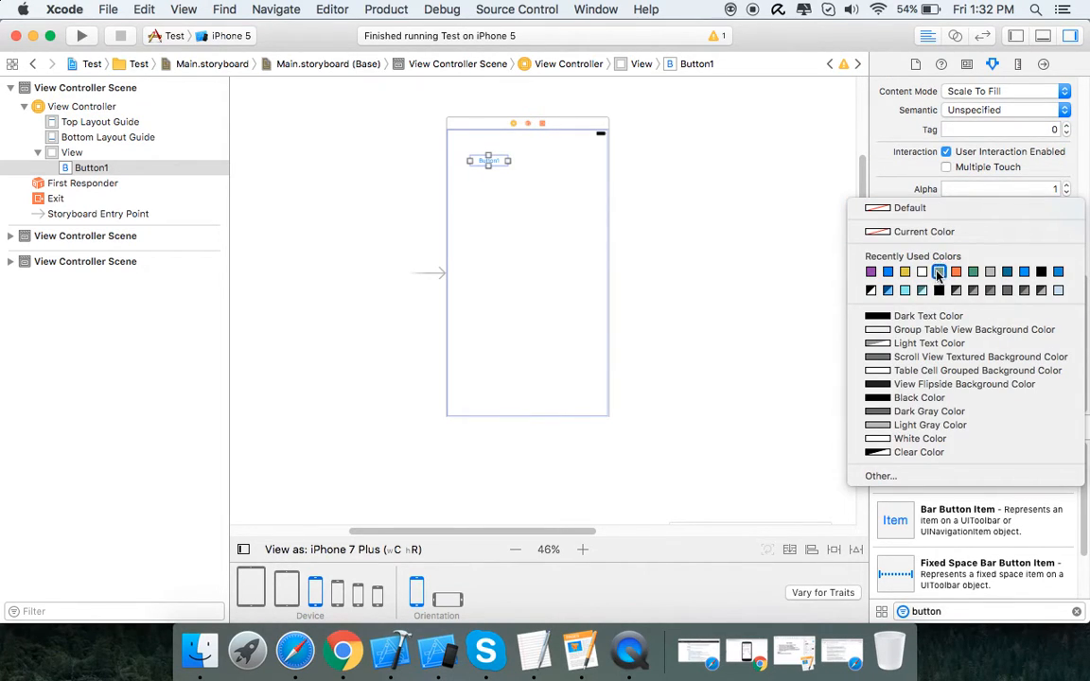
left_click(936, 272)
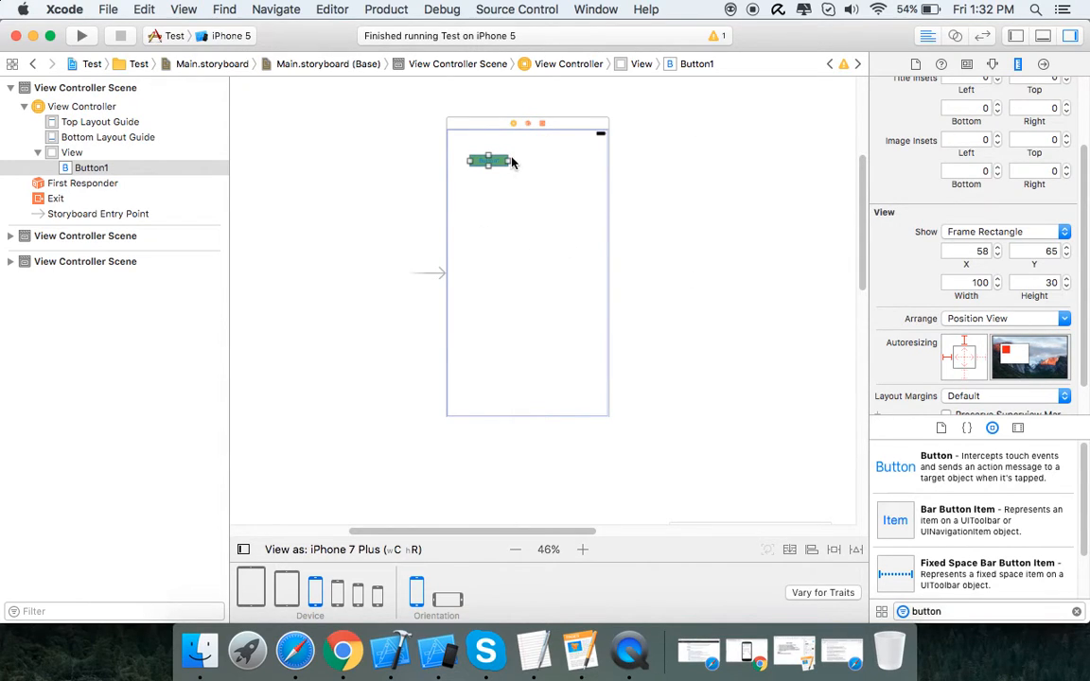
left_click(72, 151)
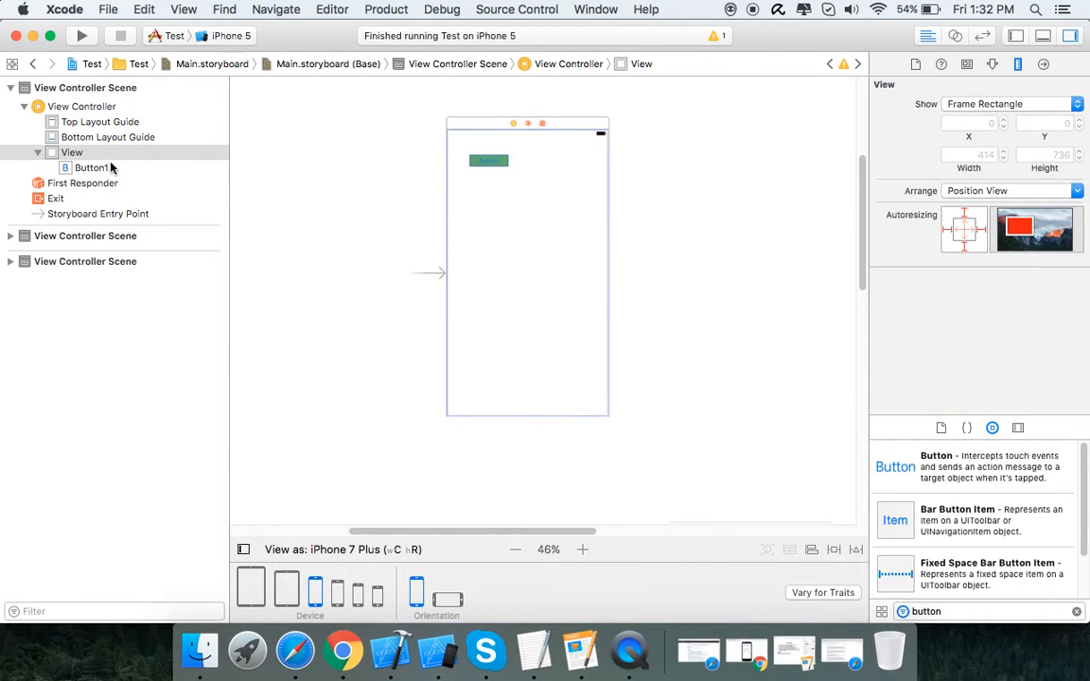
left_click(87, 166)
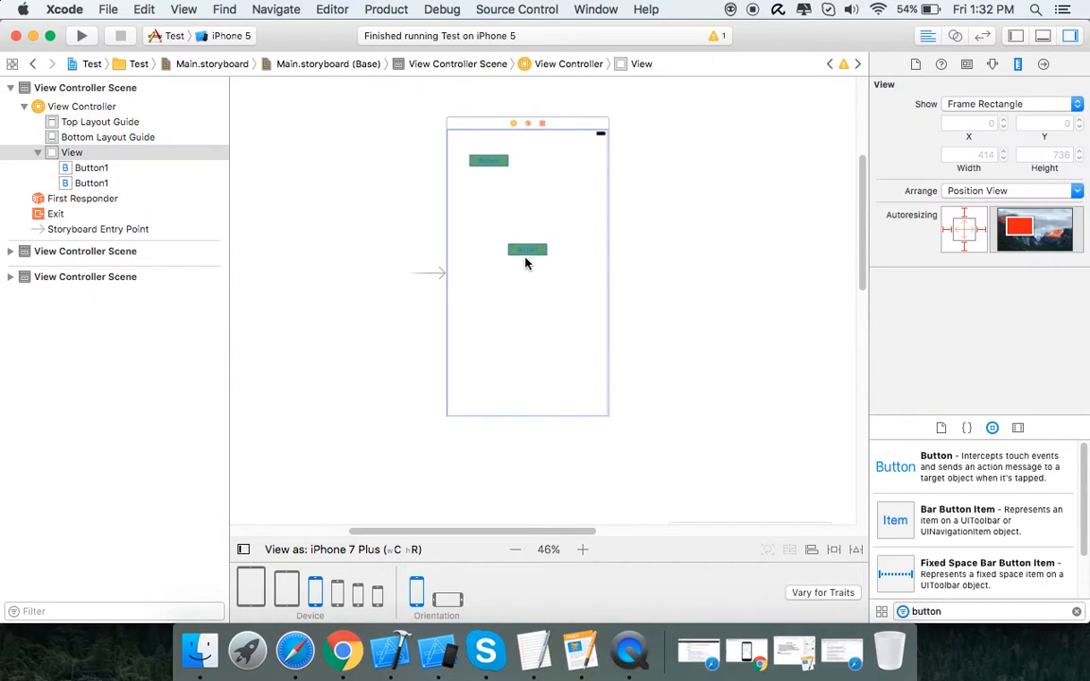
Arrange both buttons in one top row, Button1 at the left margin and Button2 at the right
left_click_drag(526, 249, 530, 160)
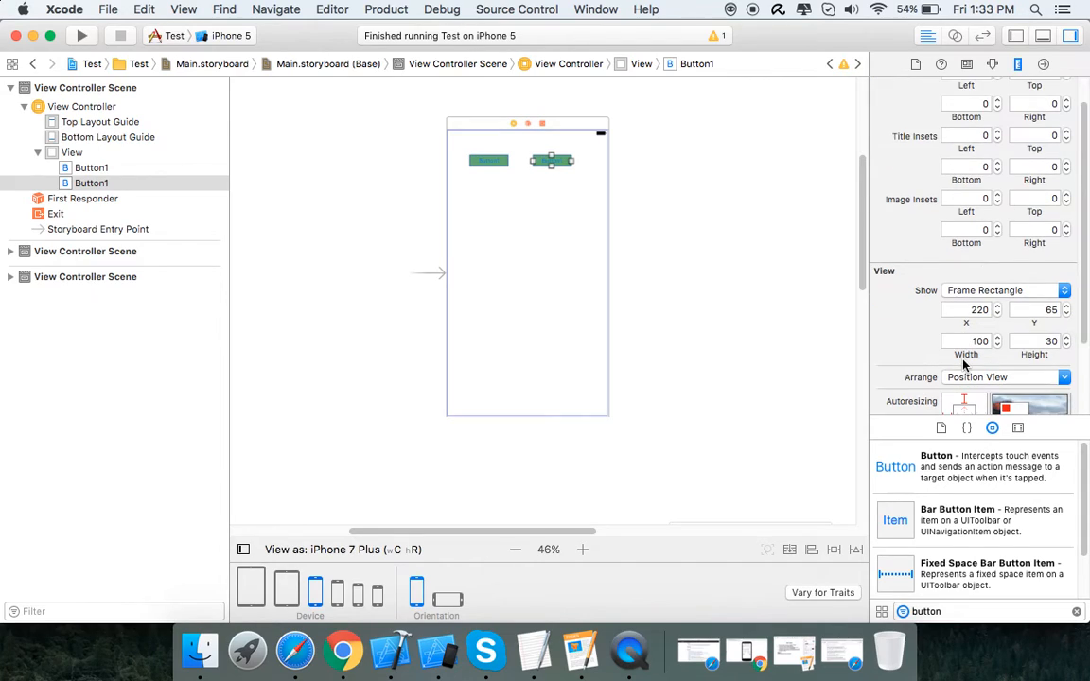
left_click_drag(553, 159, 518, 159)
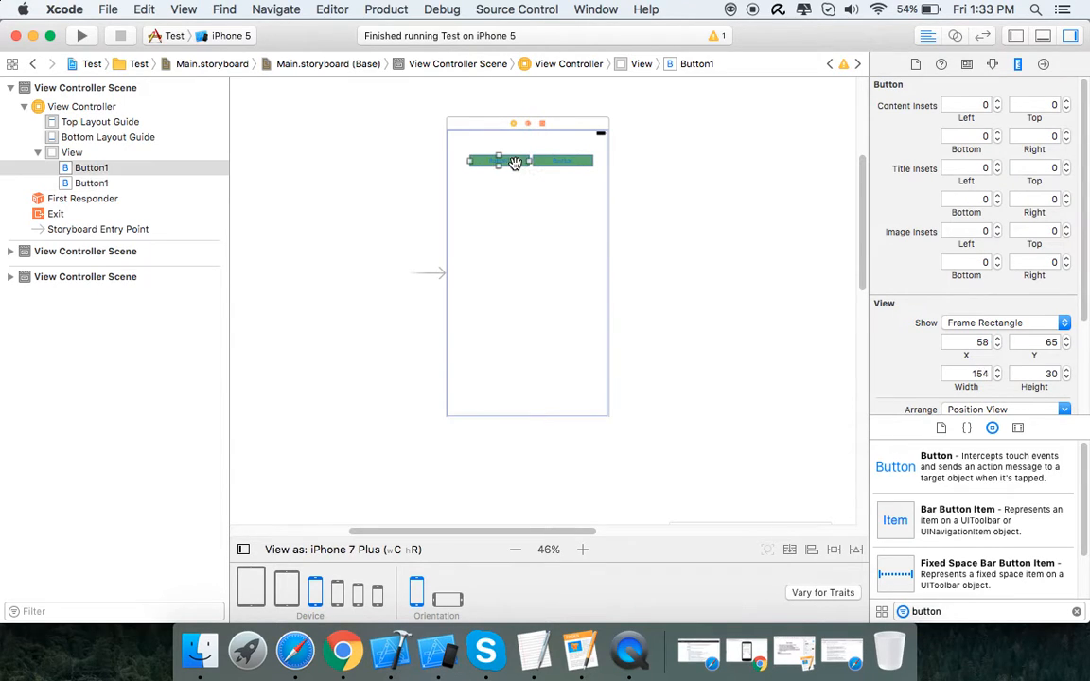
left_click_drag(495, 159, 462, 159)
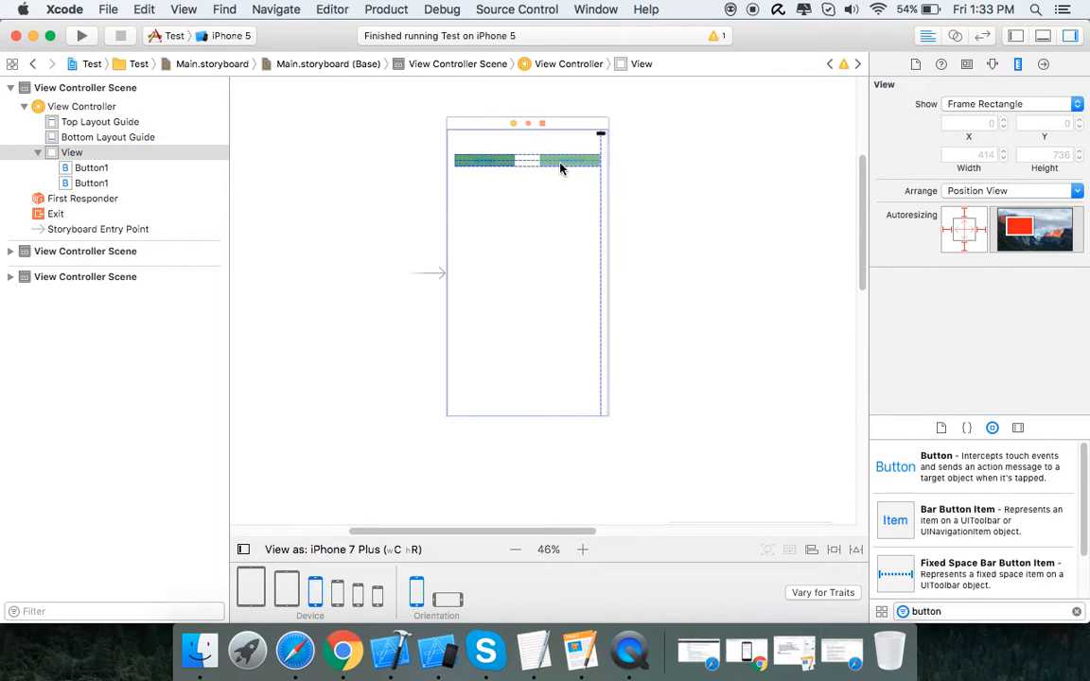
left_click(568, 159)
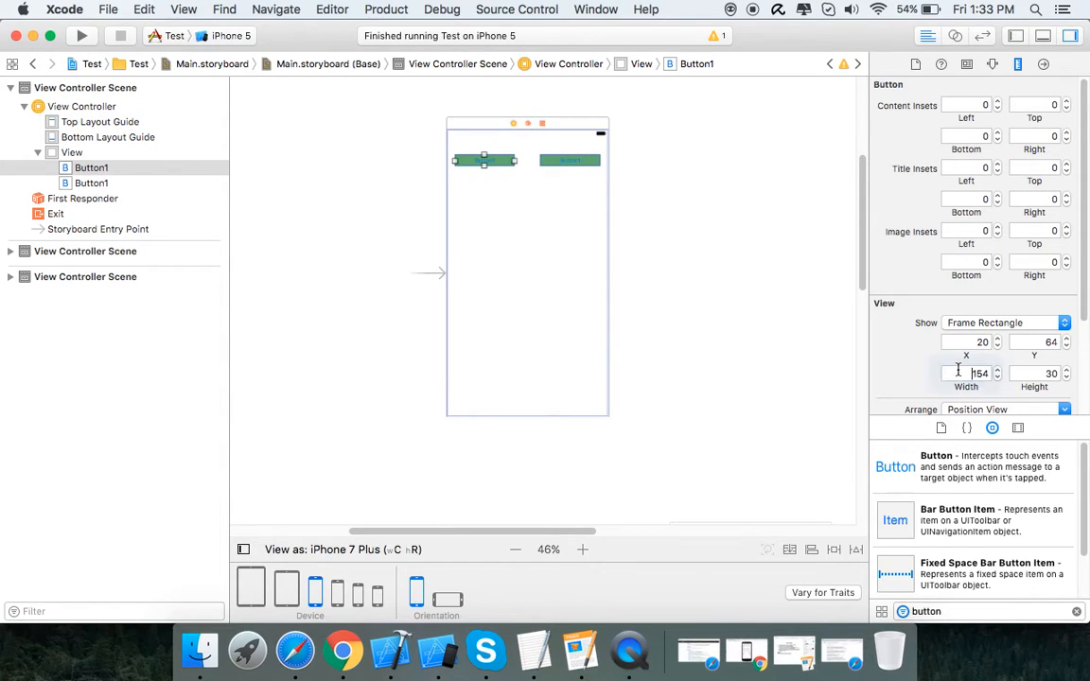
left_click(965, 371)
type("155")
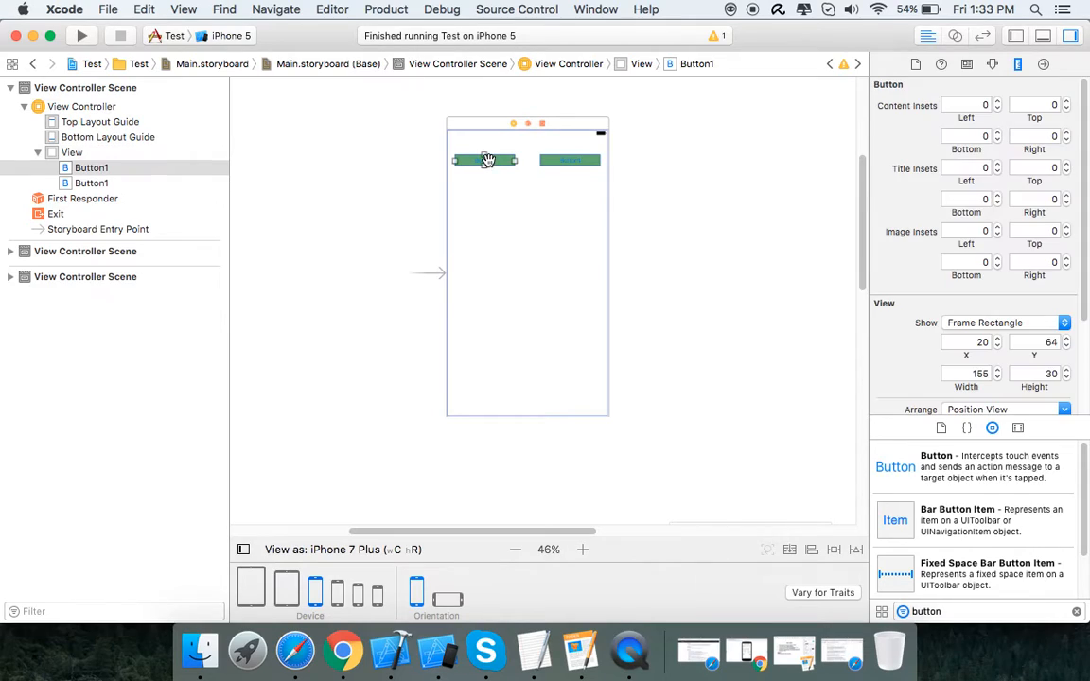
left_click_drag(484, 159, 511, 159)
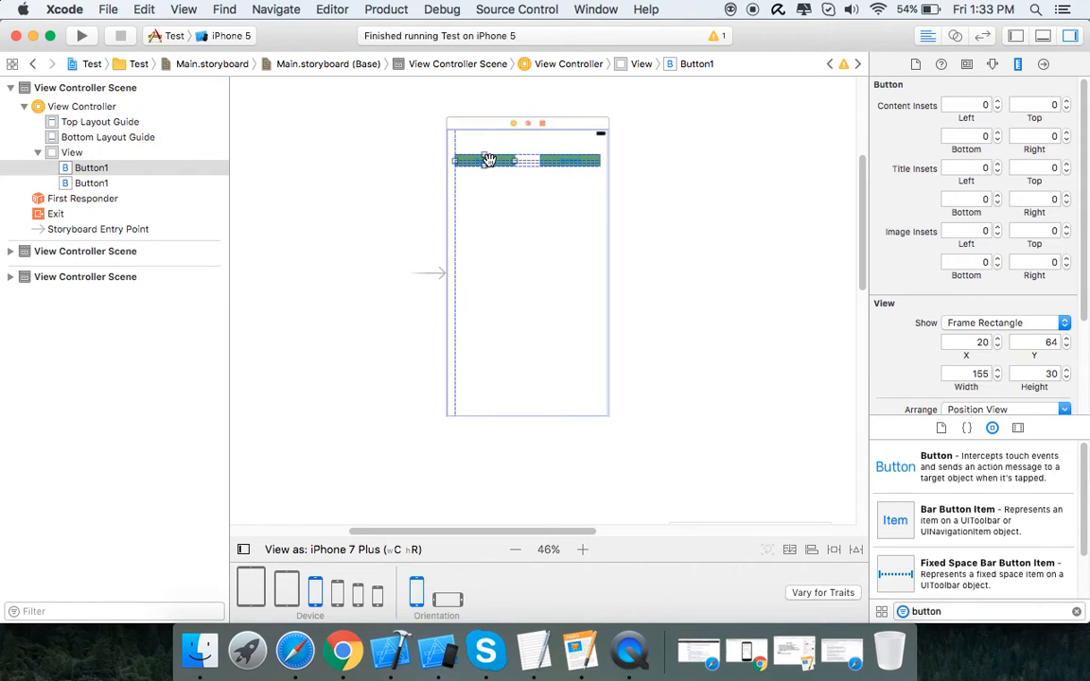
left_click_drag(488, 159, 553, 162)
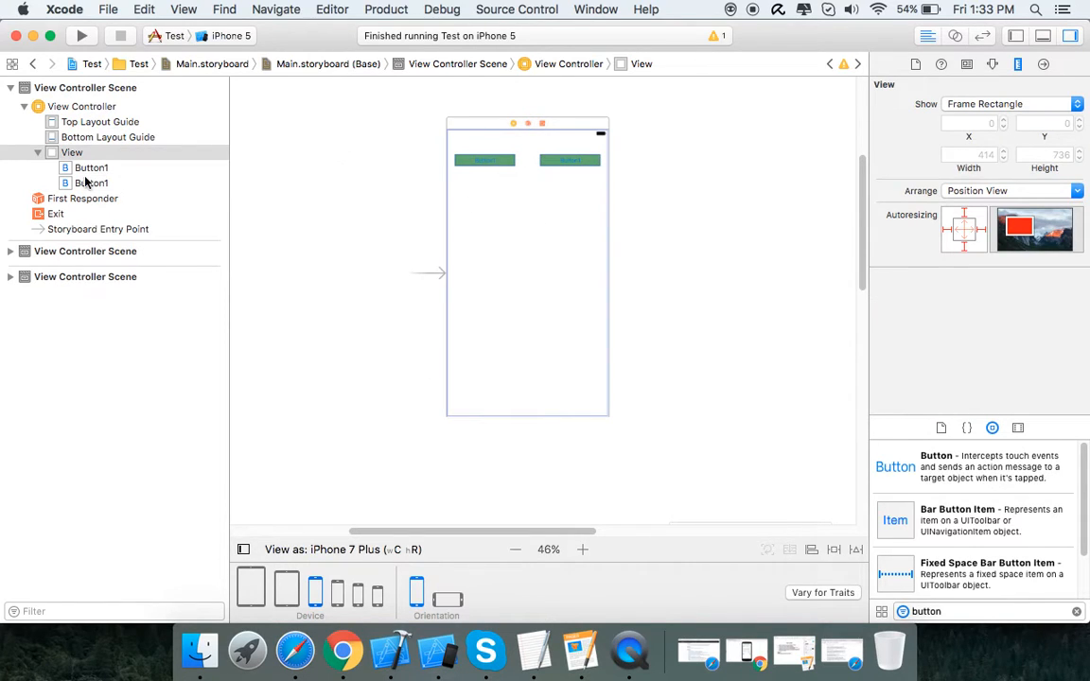
Give Button1 top and leading constraints to the view edges, not the margins
left_click(91, 167)
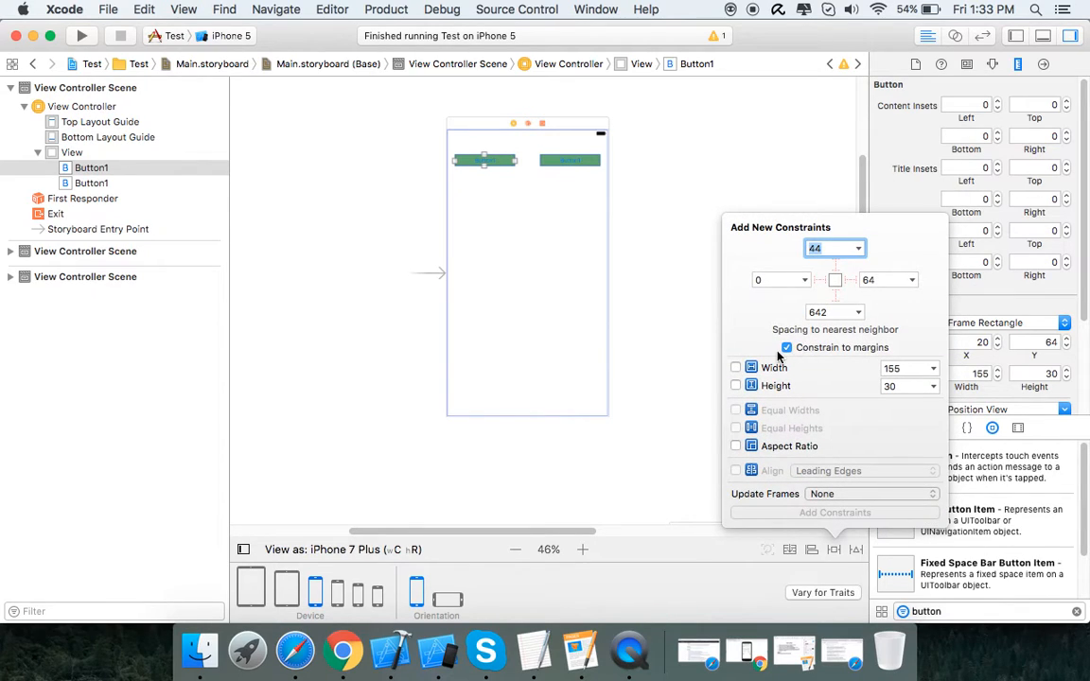
left_click(787, 348)
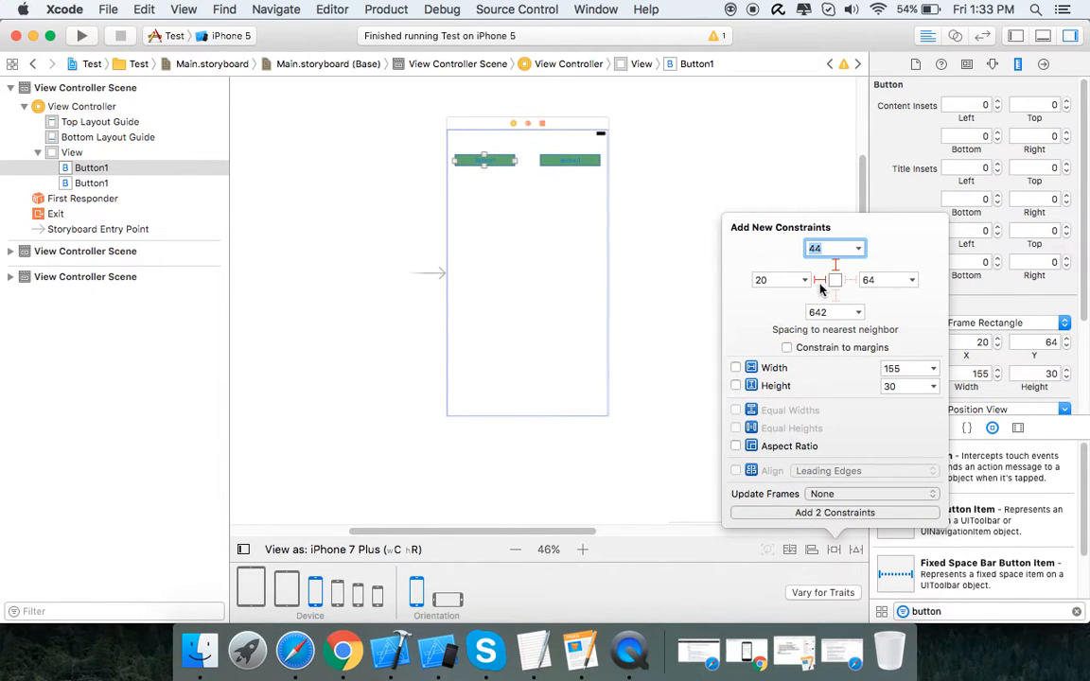
left_click(832, 513)
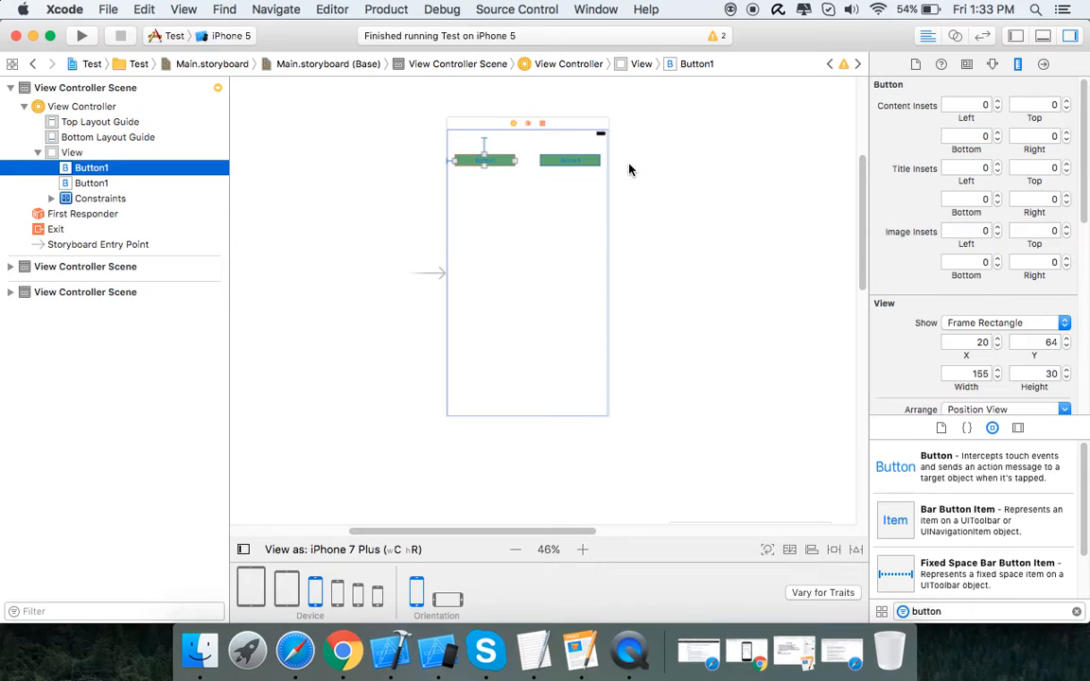
left_click(568, 159)
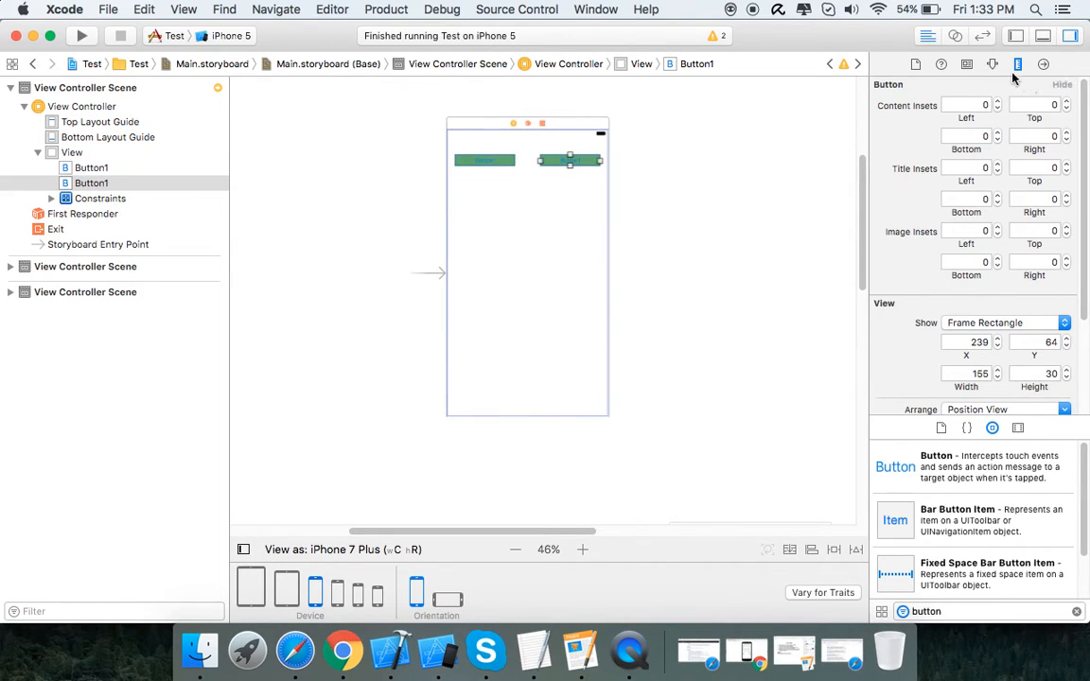
Give the second button top and trailing constraints to the view edges
left_click(998, 68)
type("Button2")
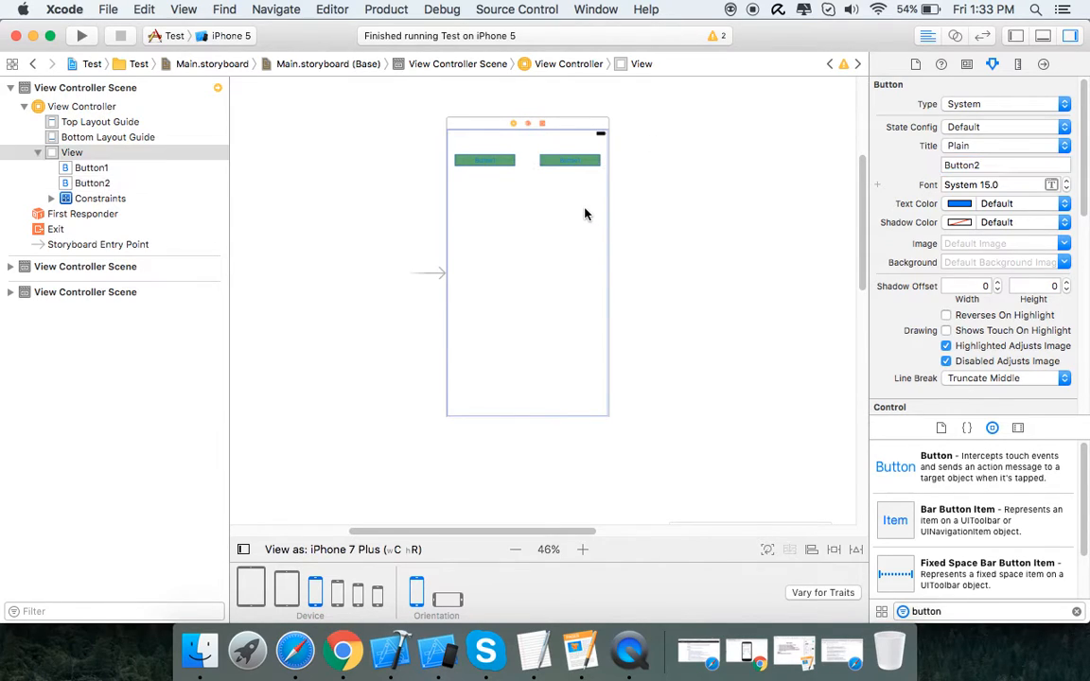
left_click(568, 158)
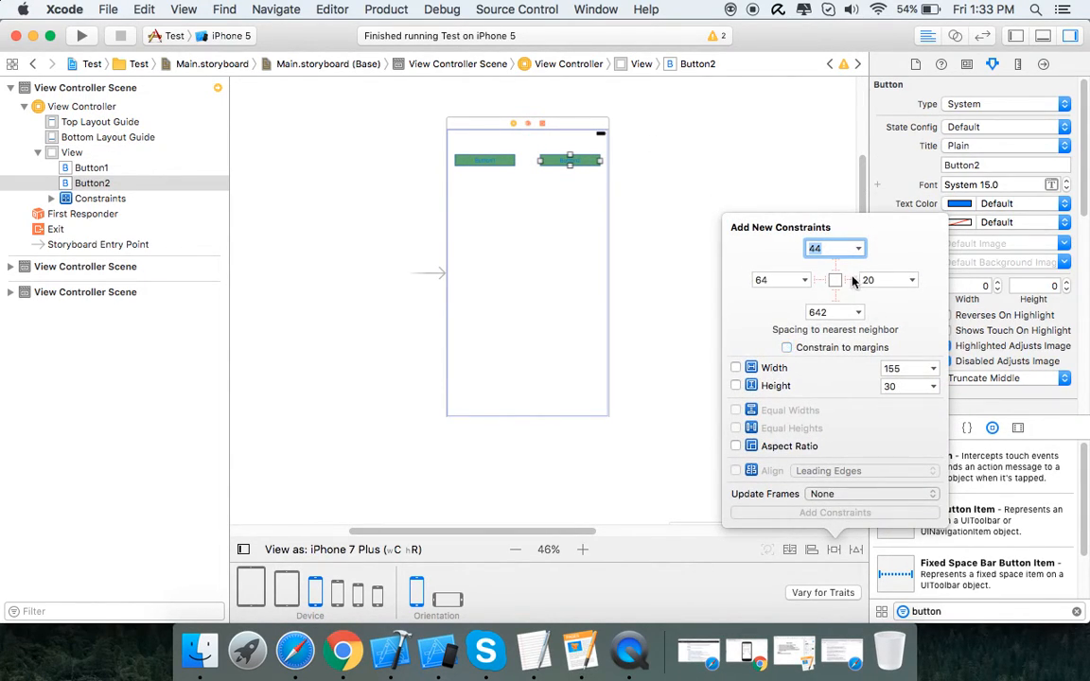
left_click(848, 280)
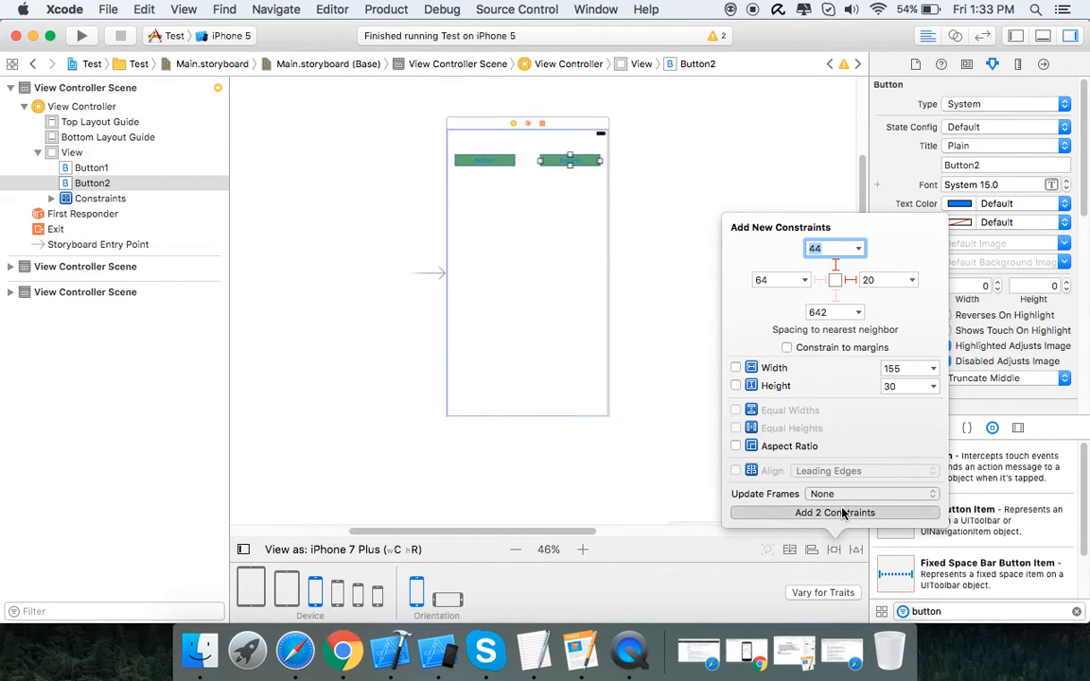
left_click(832, 513)
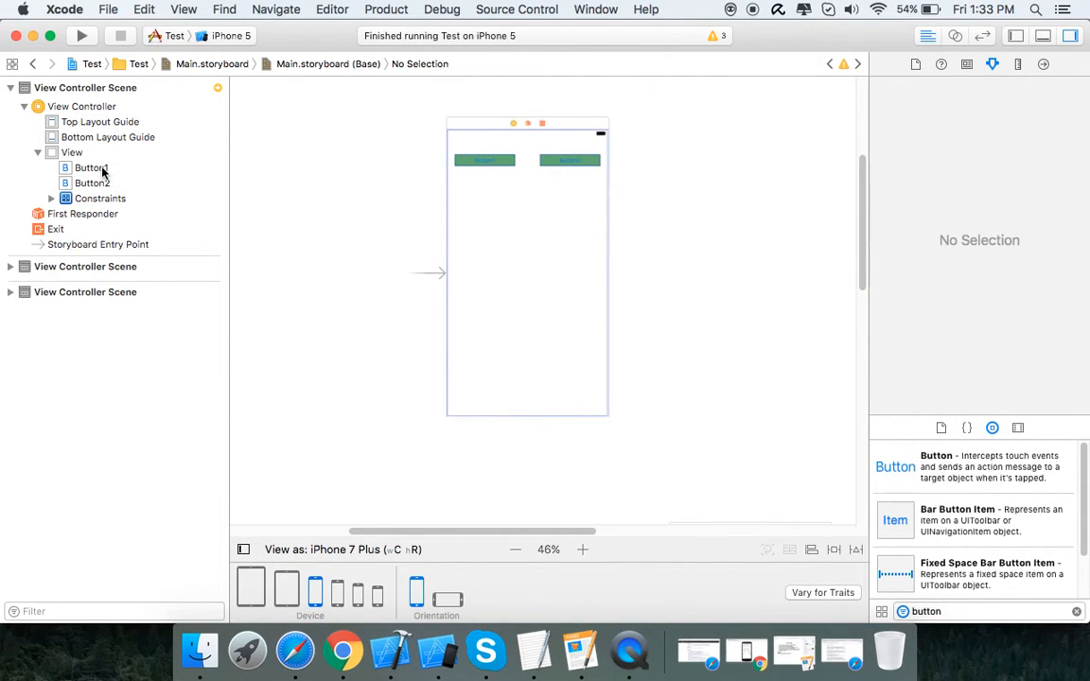
left_click(91, 167)
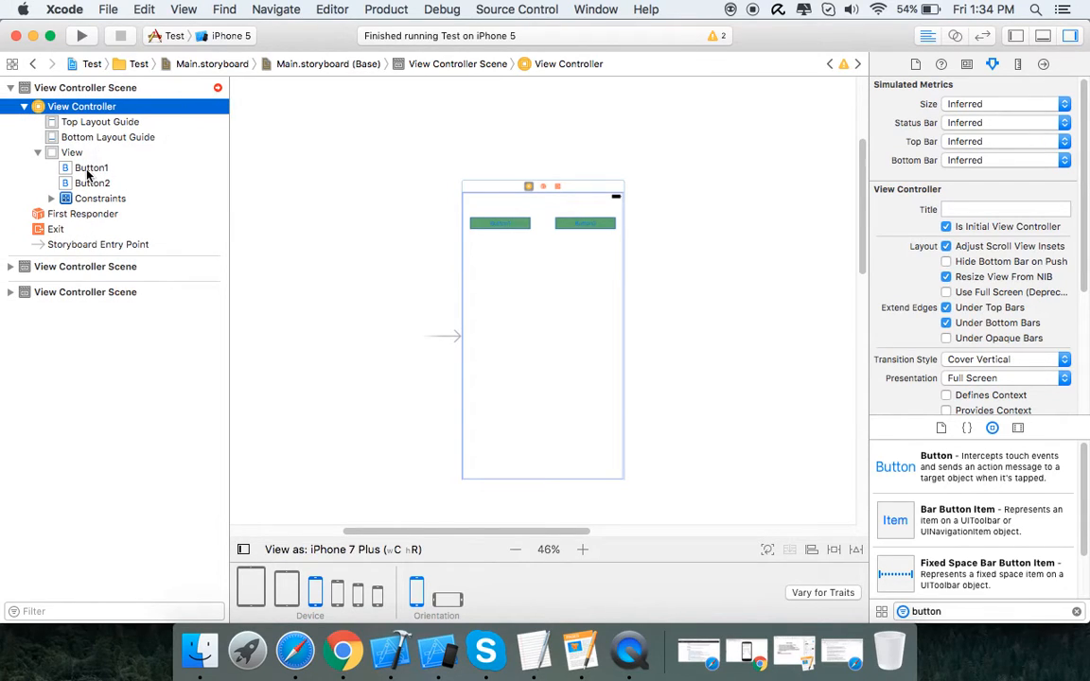
Check in the Size inspector that Button1 and Button2 both have hugging priority 250
left_click(91, 166)
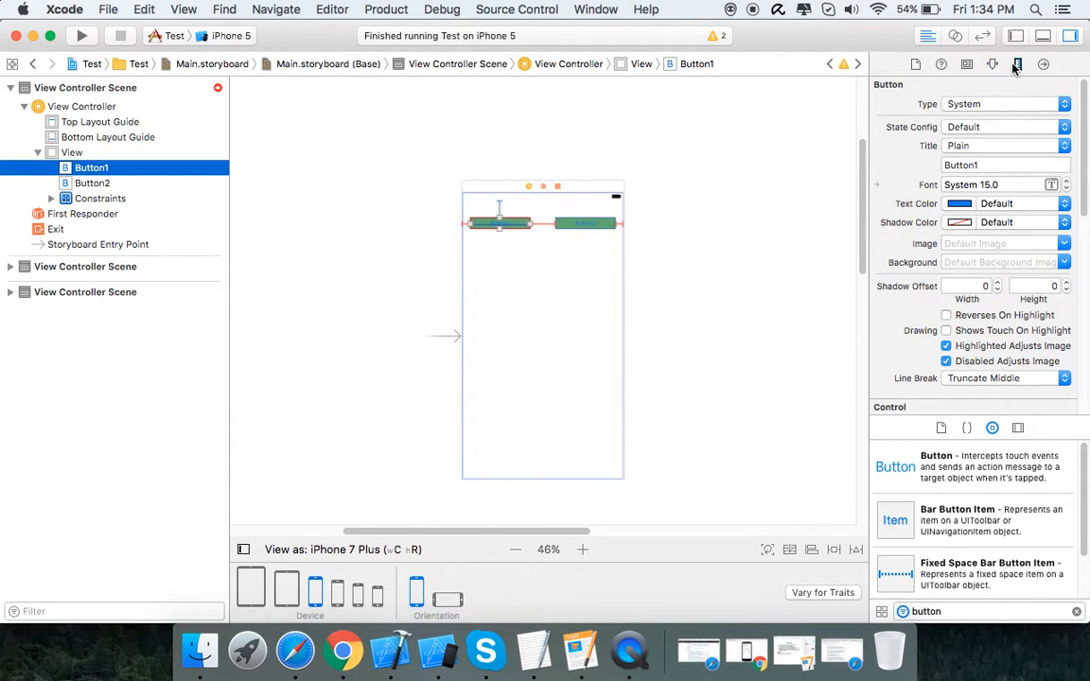
left_click(1014, 64)
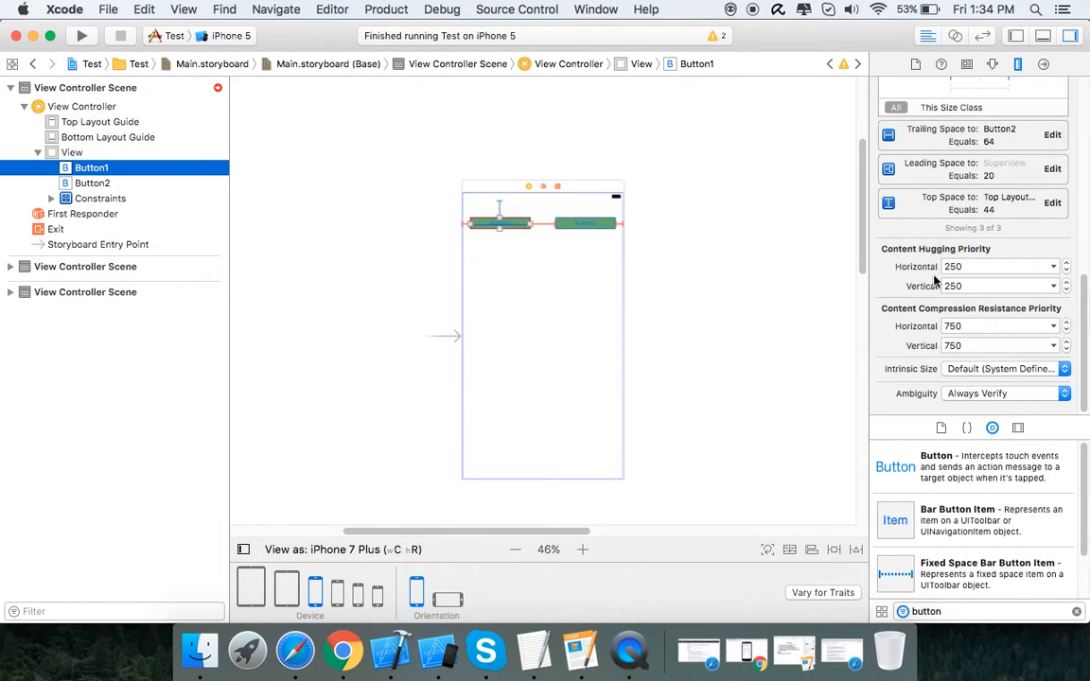
mouse_move(988, 276)
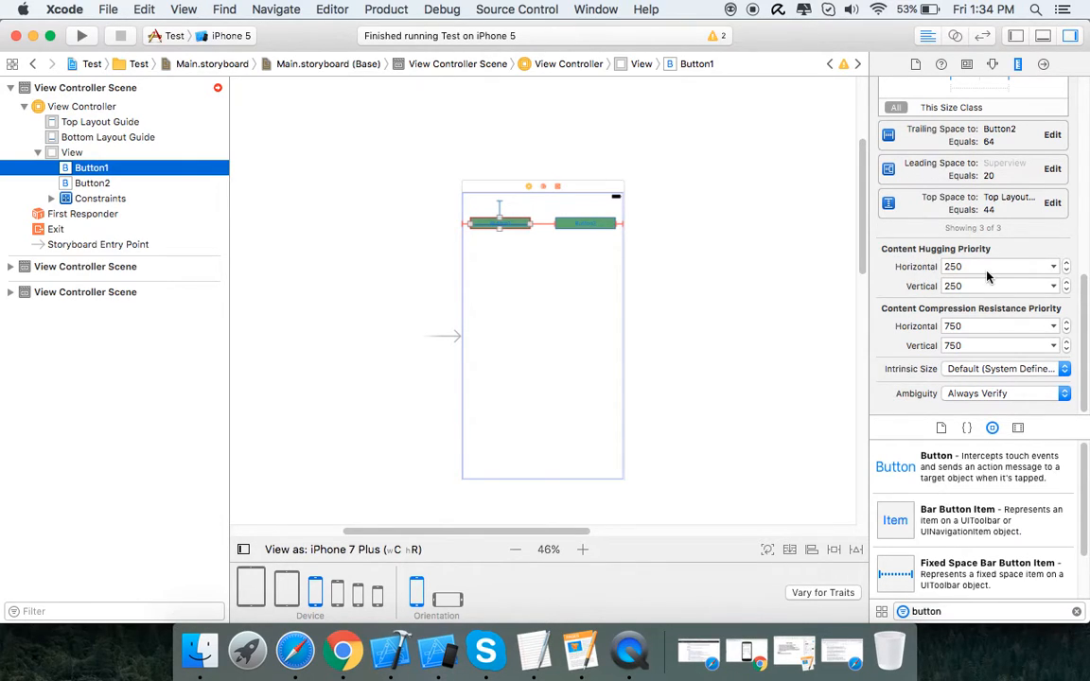
mouse_move(931, 298)
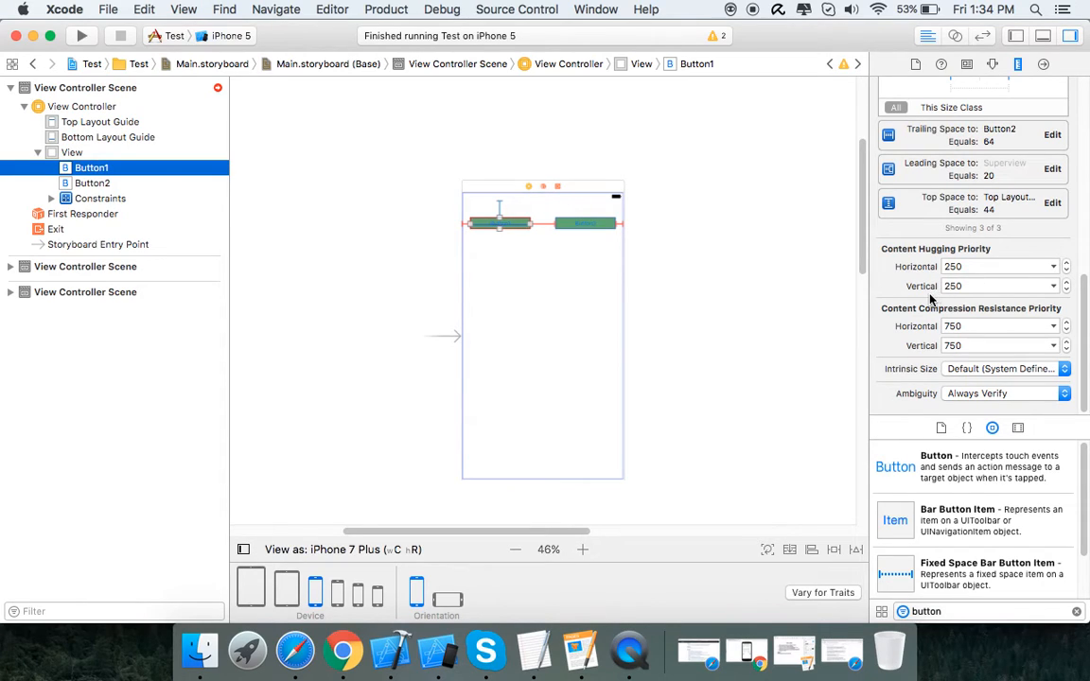
left_click(91, 181)
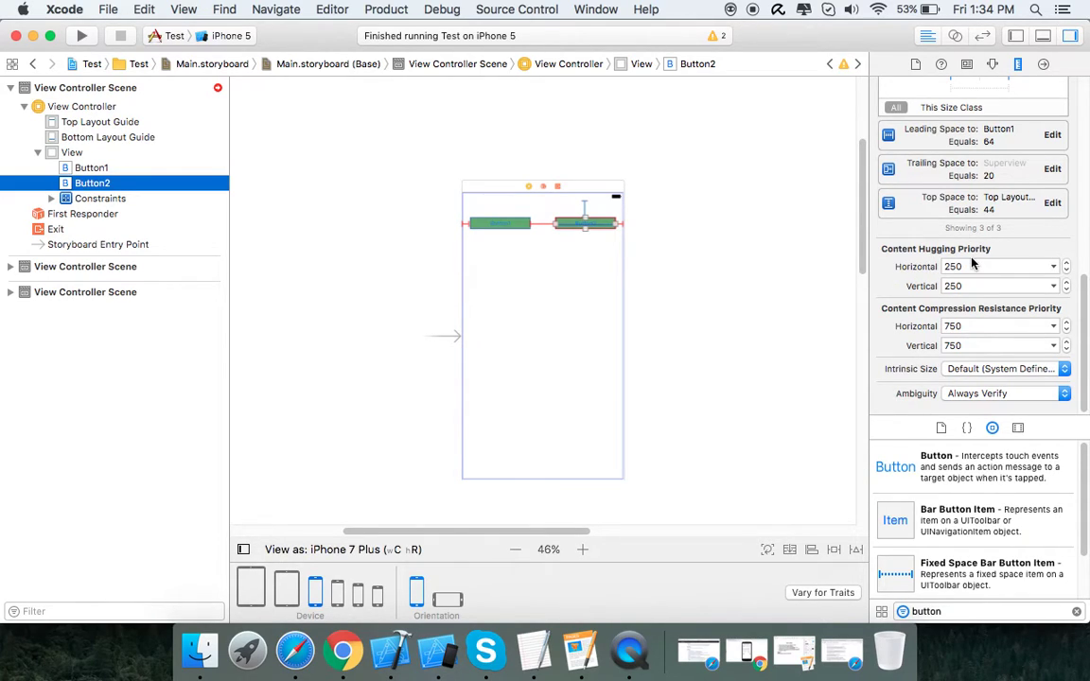
mouse_move(919, 291)
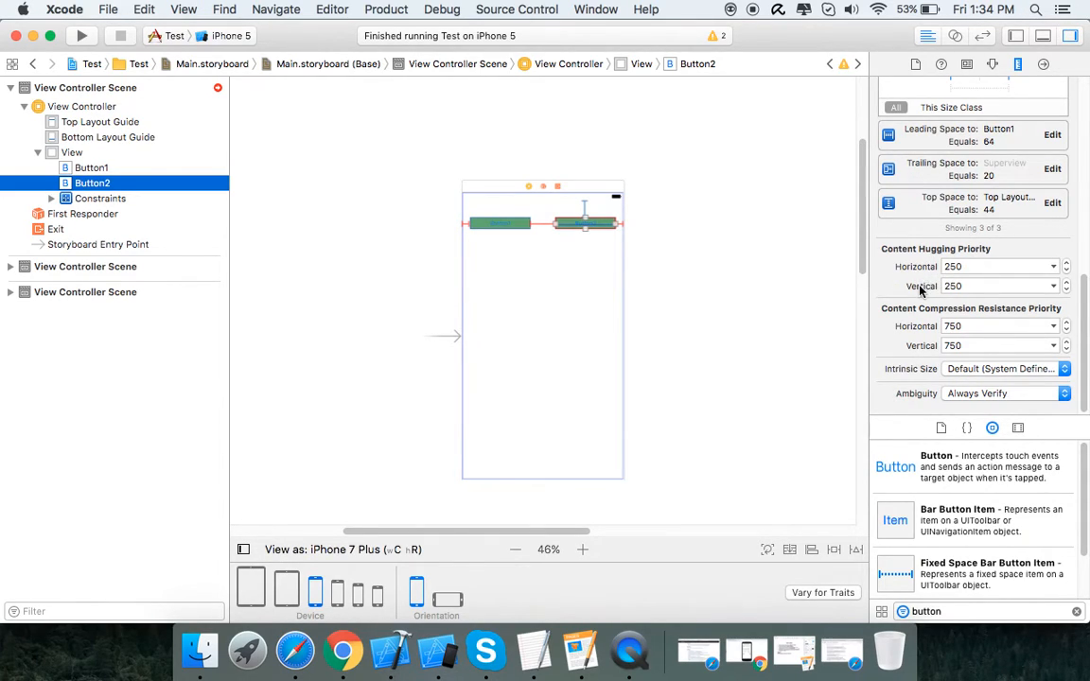
left_click(90, 166)
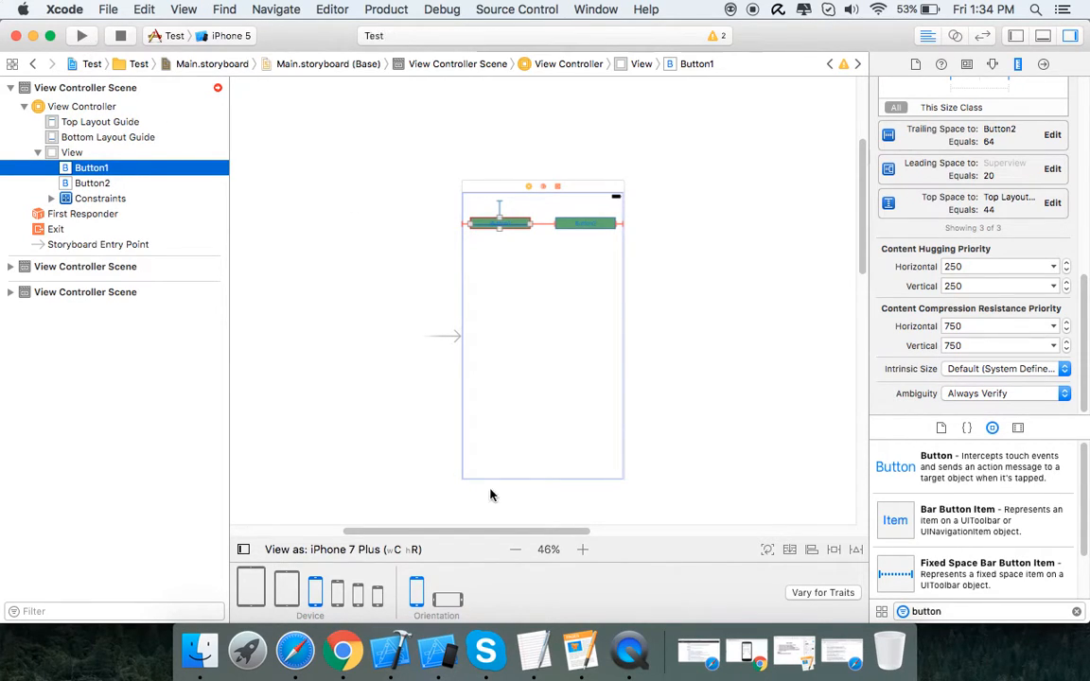
Run the app on the iPhone 5 simulator to compare the button widths in portrait
left_click(87, 41)
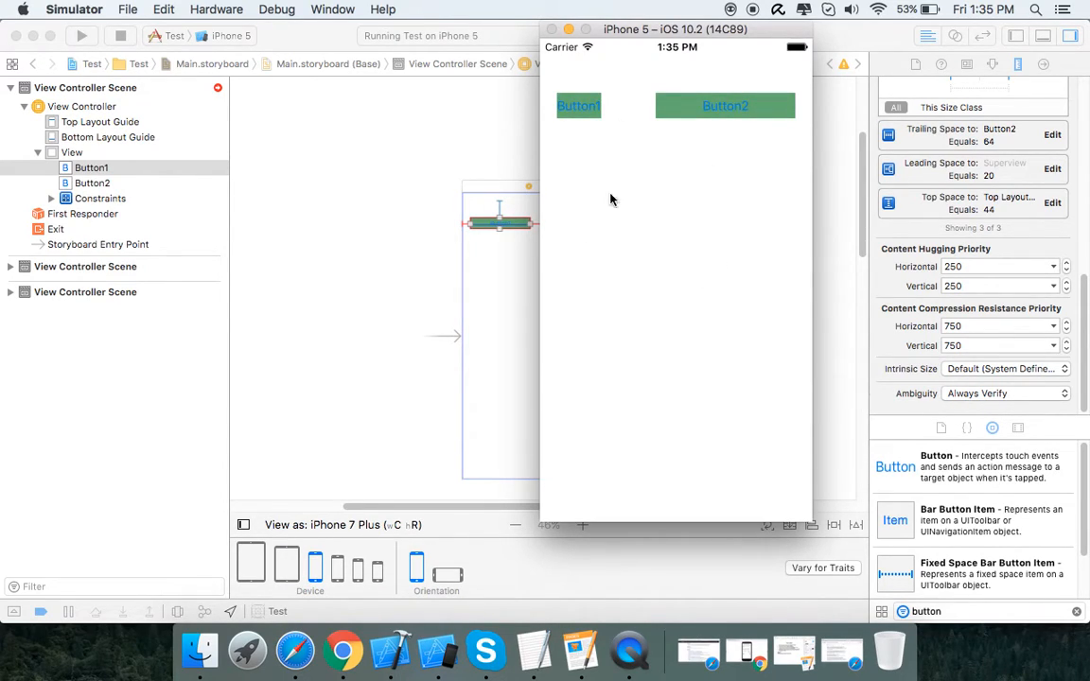
mouse_move(636, 174)
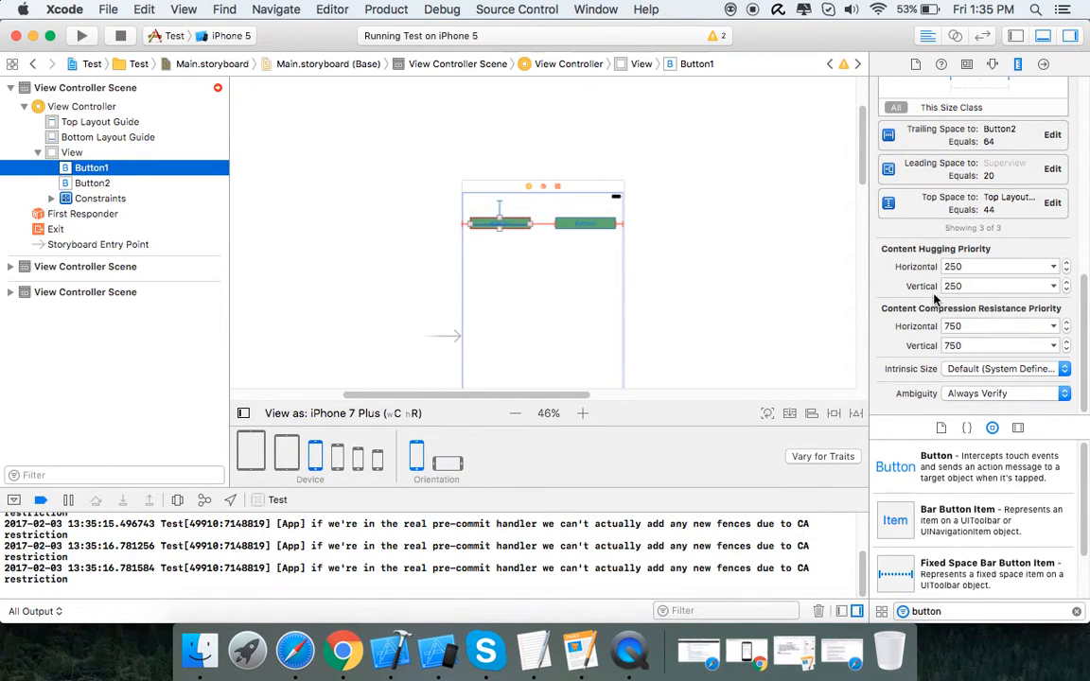
Change Button1's horizontal content hugging priority from 250 to 249
left_click(993, 265)
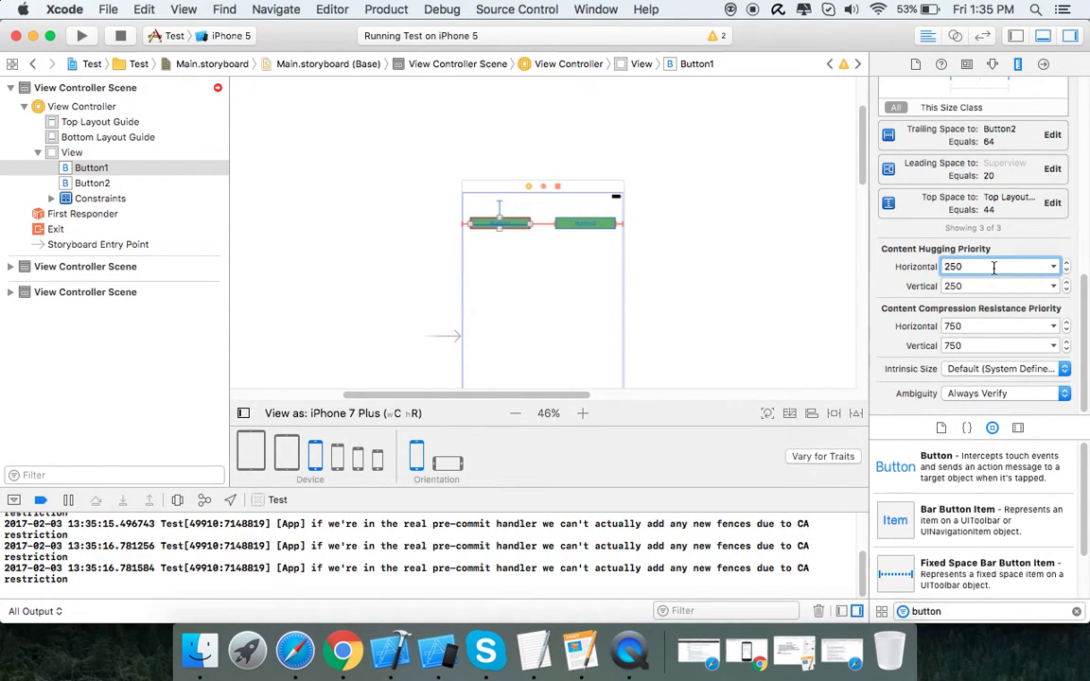
left_click(993, 265)
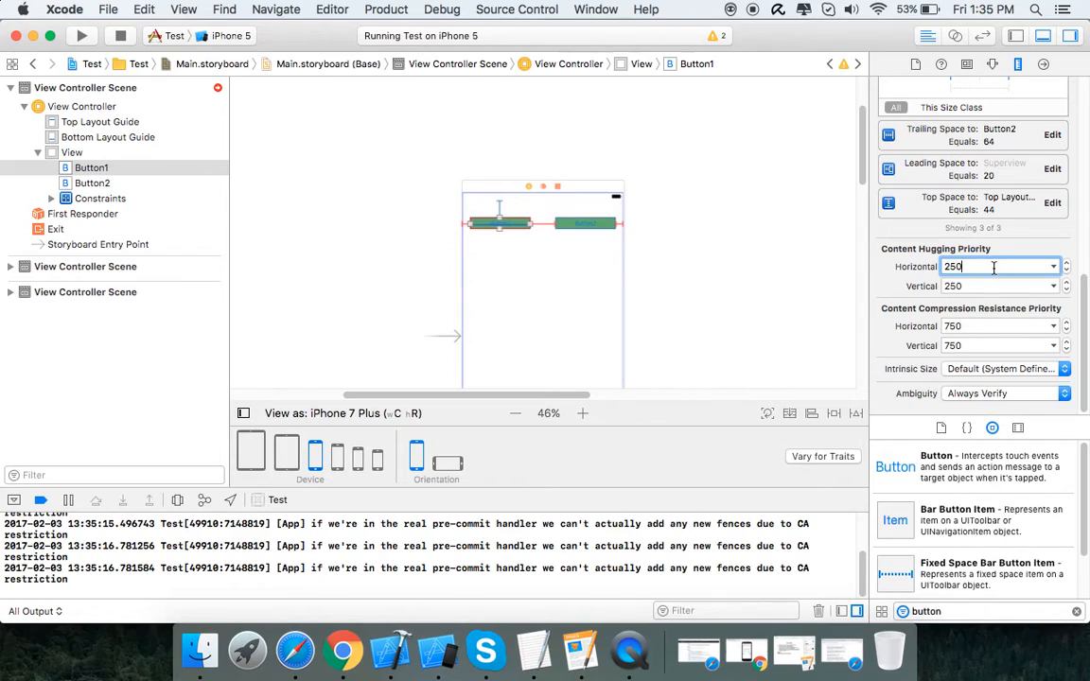
type("24")
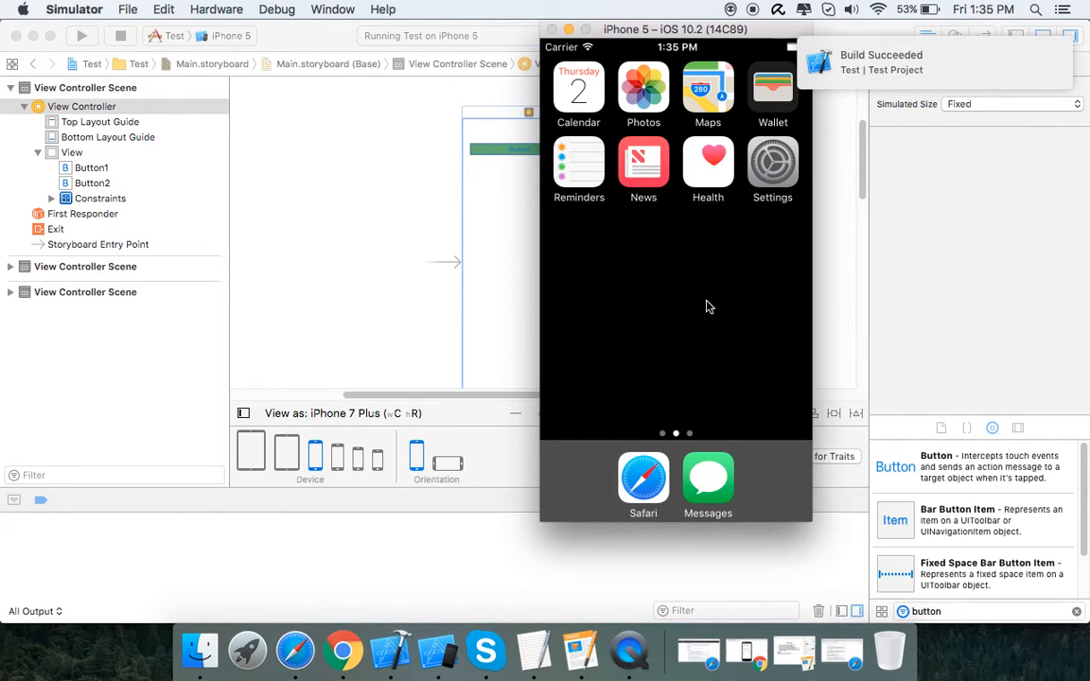
mouse_move(714, 53)
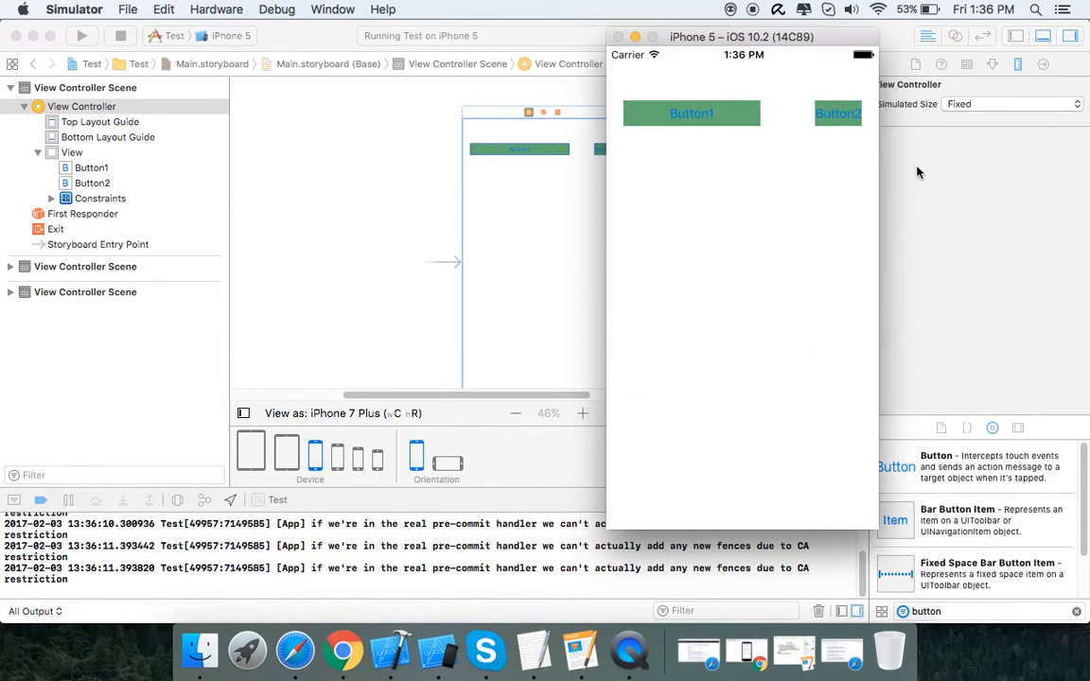
Return to the storyboard and select Button2 after checking the new widths
left_click(90, 181)
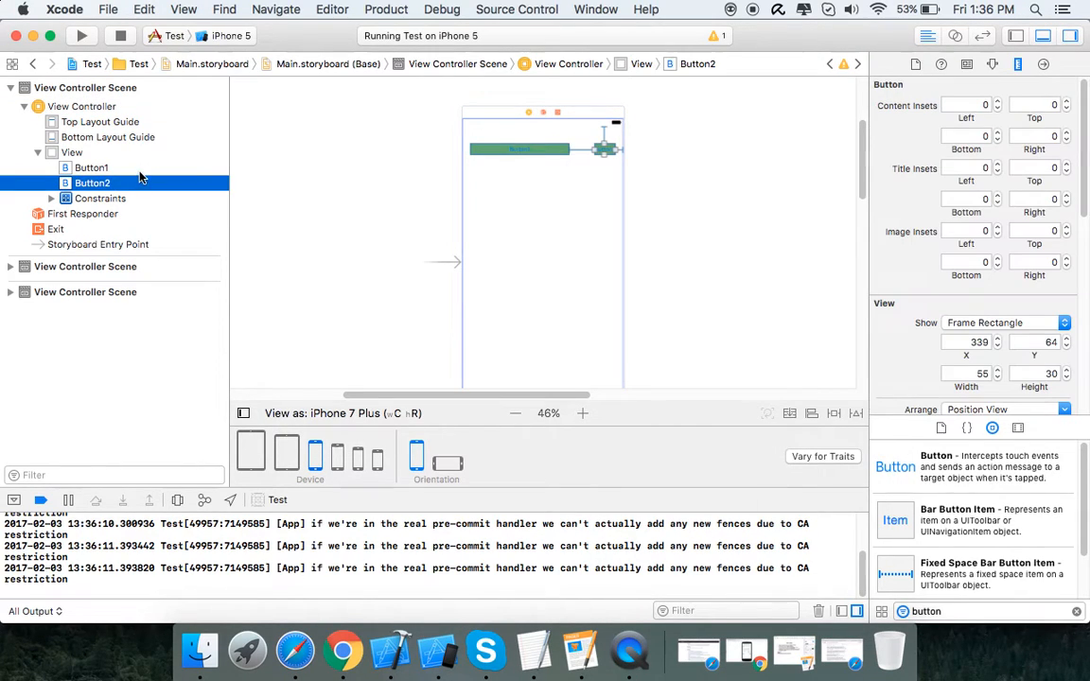
left_click(91, 167)
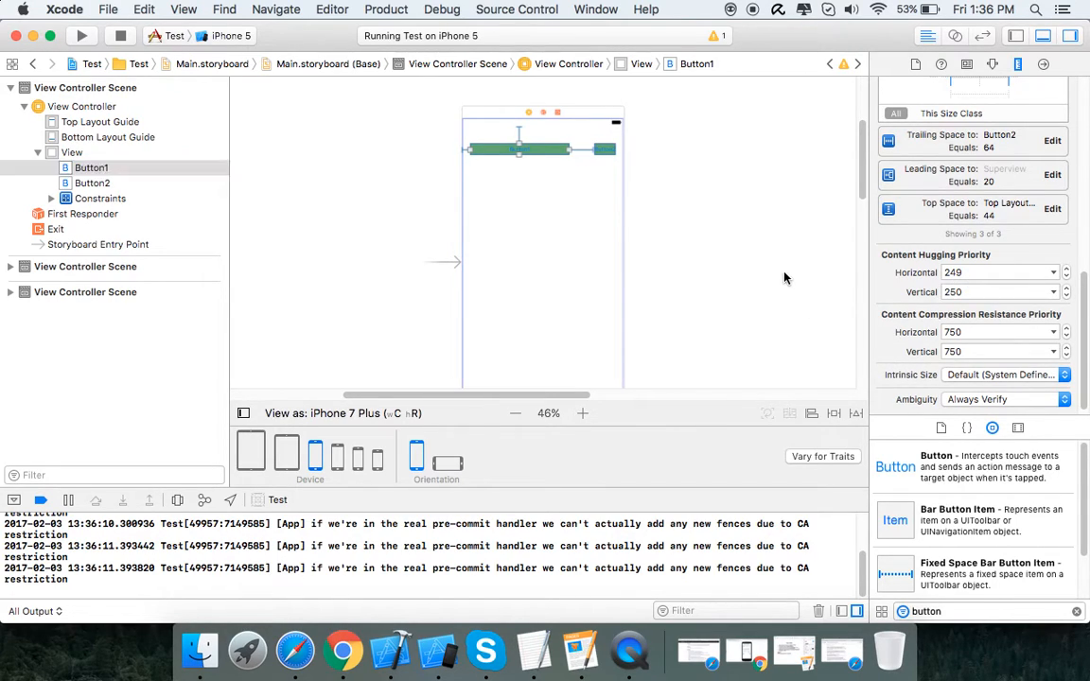
left_click(91, 166)
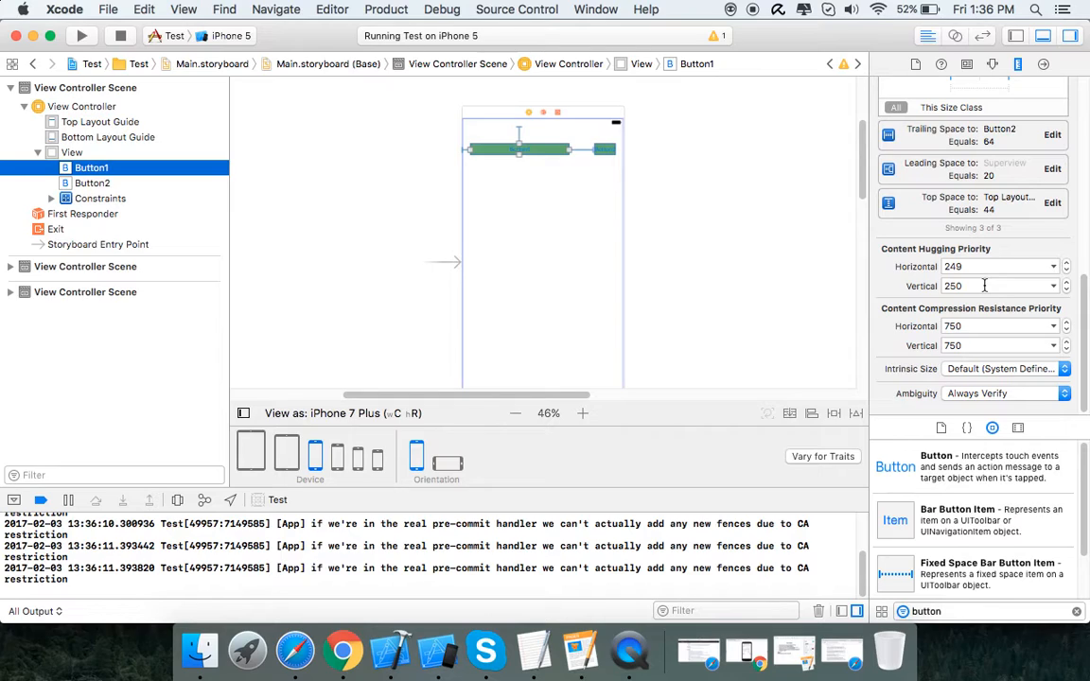
left_click(999, 265)
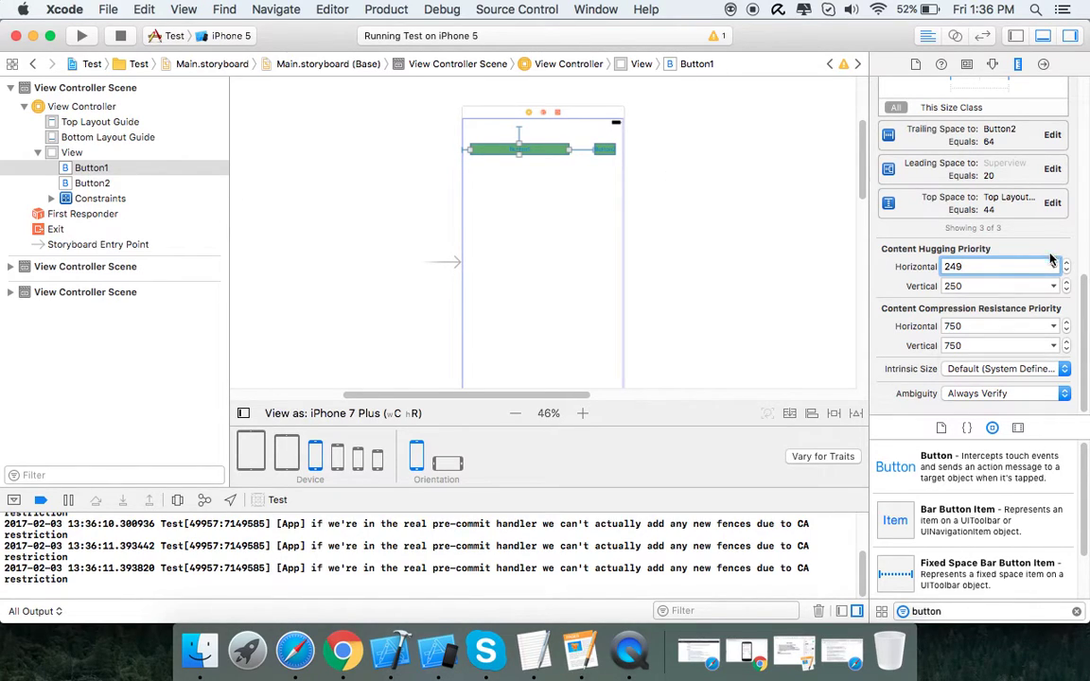
left_click(993, 265)
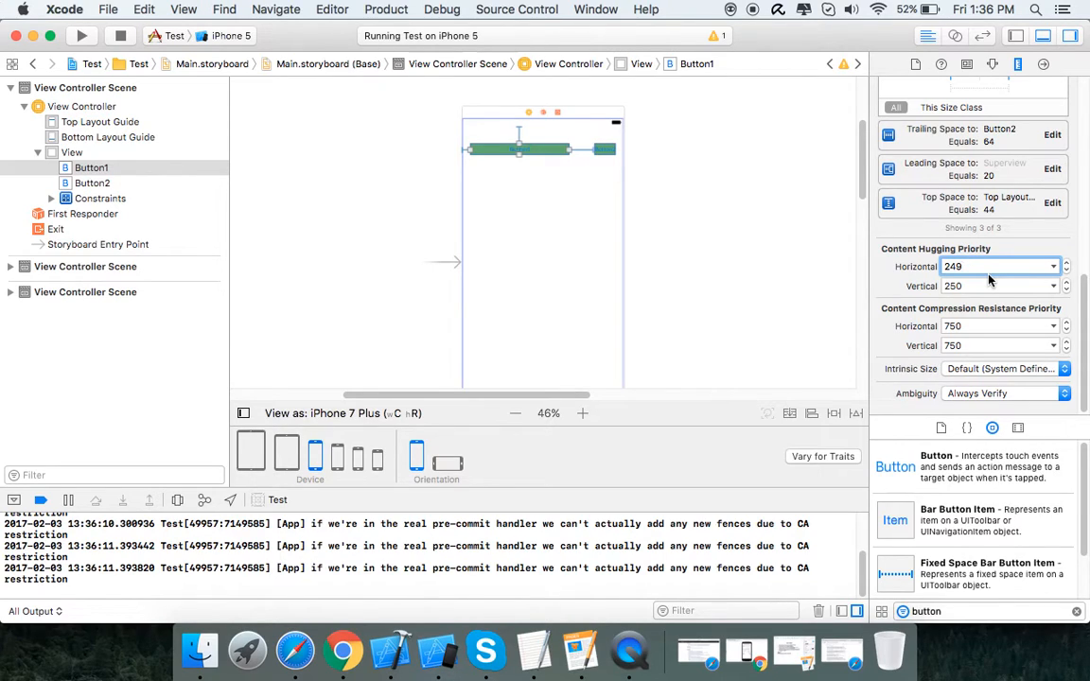
left_click(93, 181)
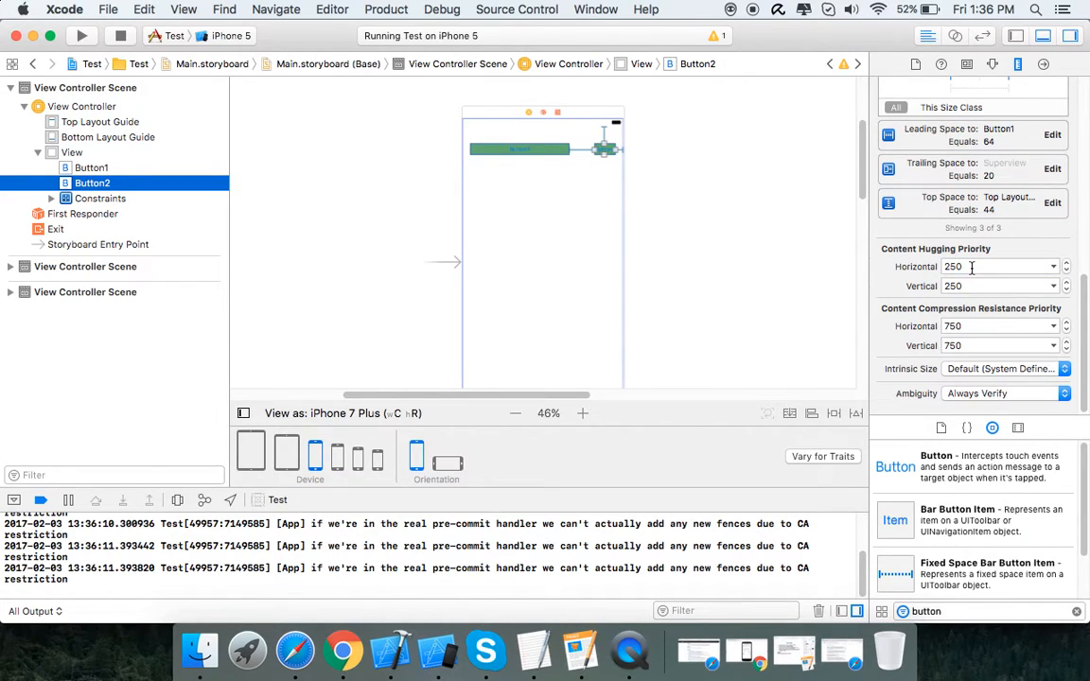
mouse_move(42, 238)
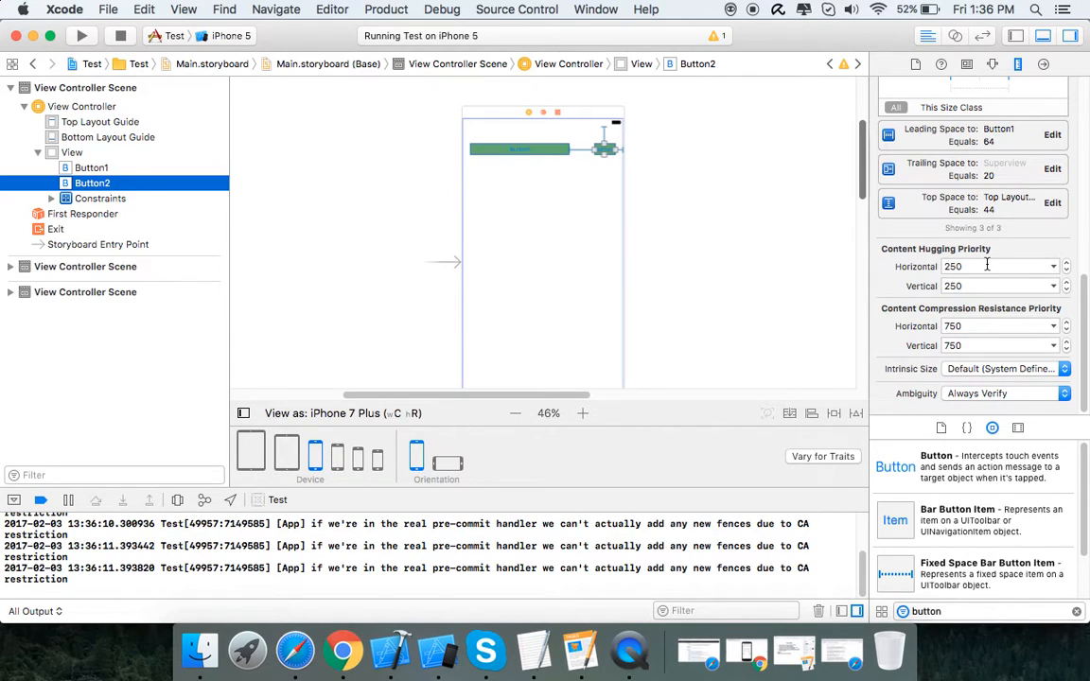
left_click(993, 265)
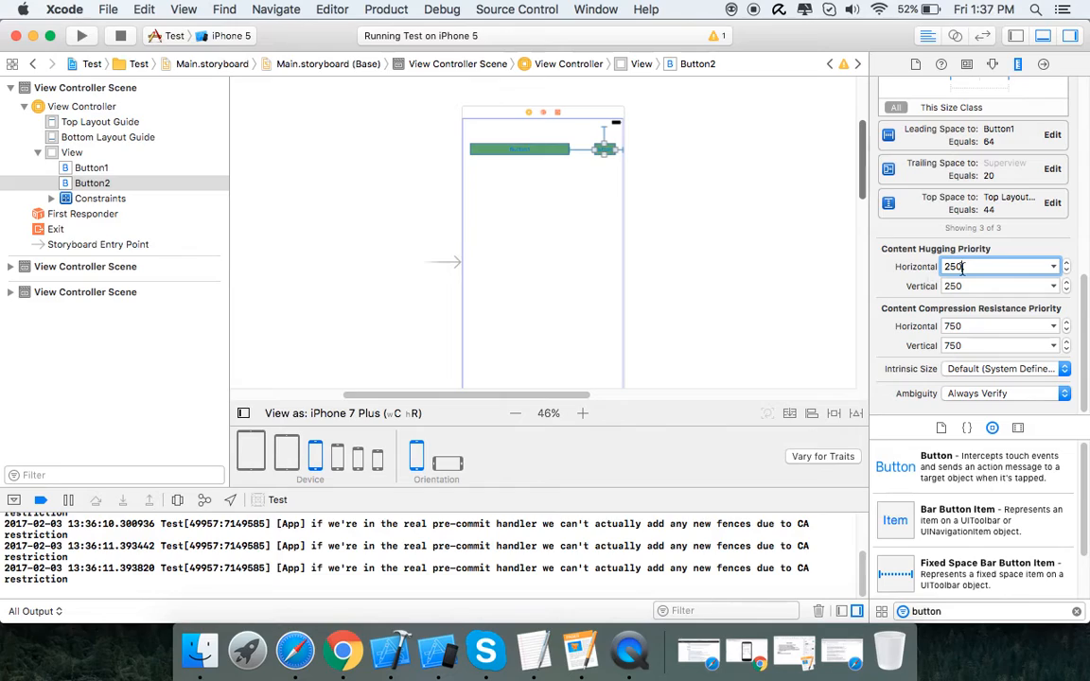
left_click(91, 166)
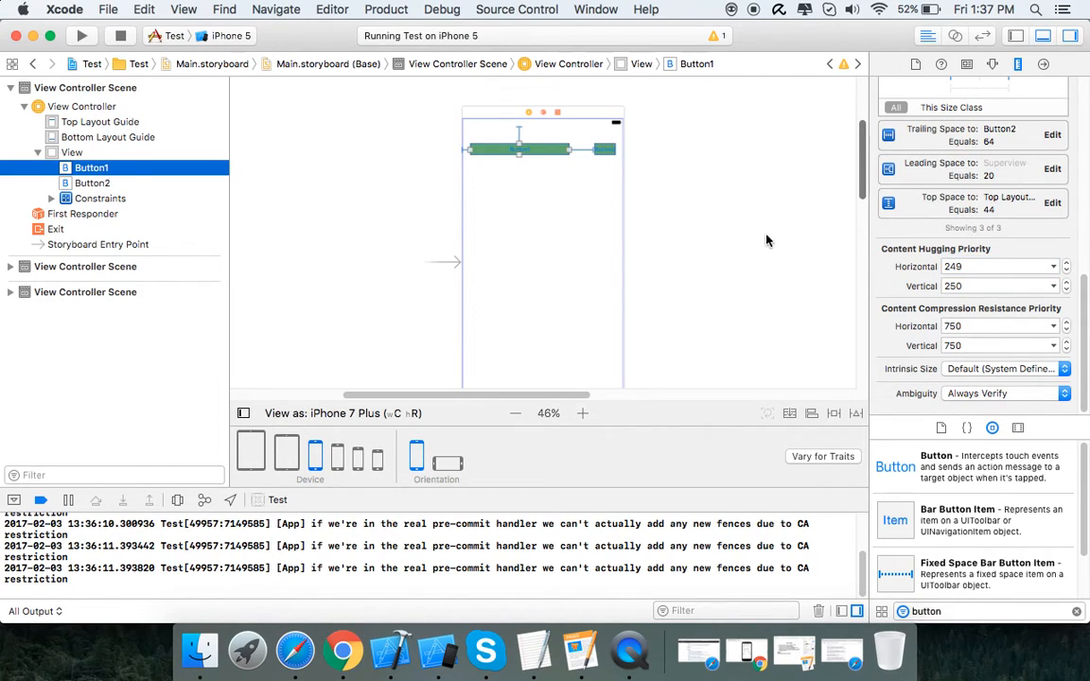
left_click(993, 265)
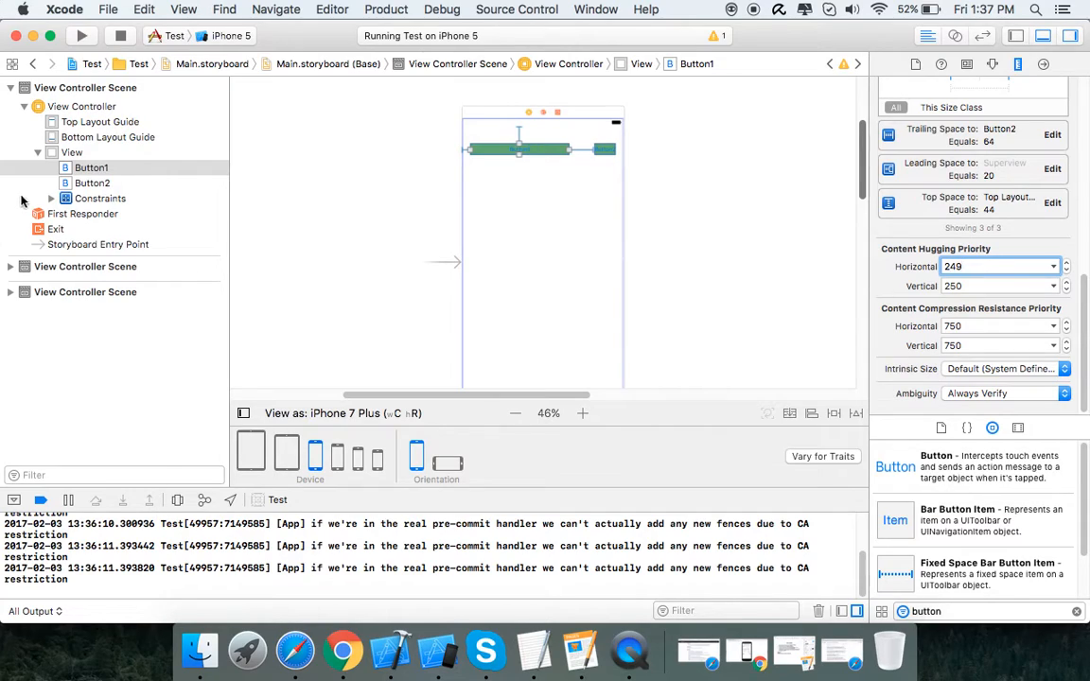
left_click(90, 167)
type("250")
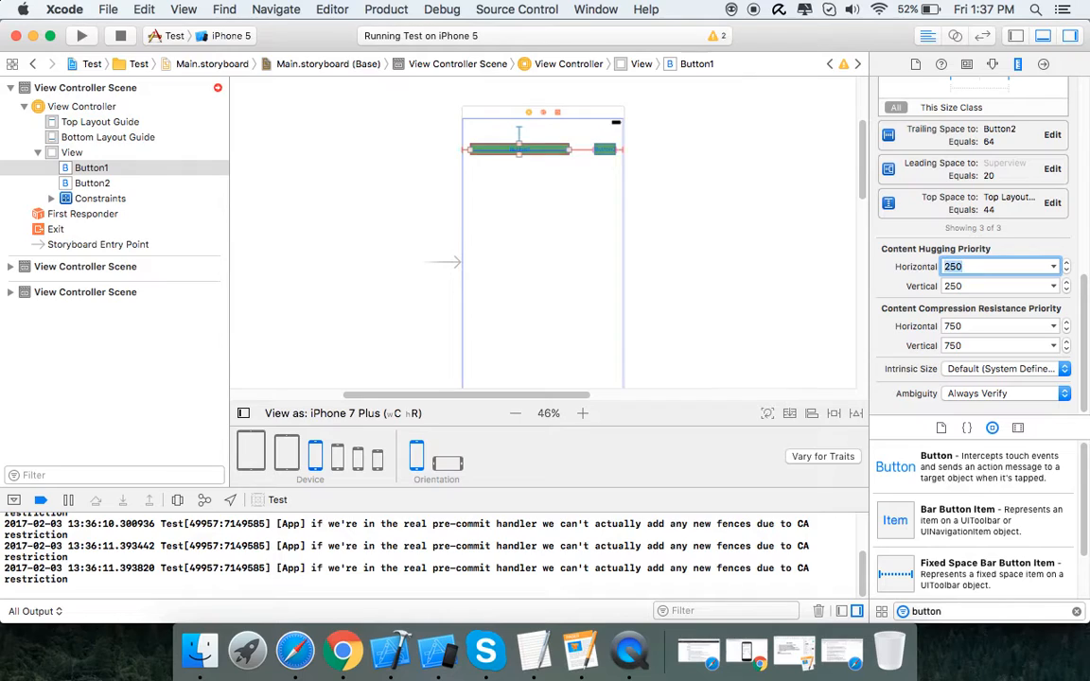
Select Button2 in the outline, bringing up the misplaced-views issues
left_click(91, 182)
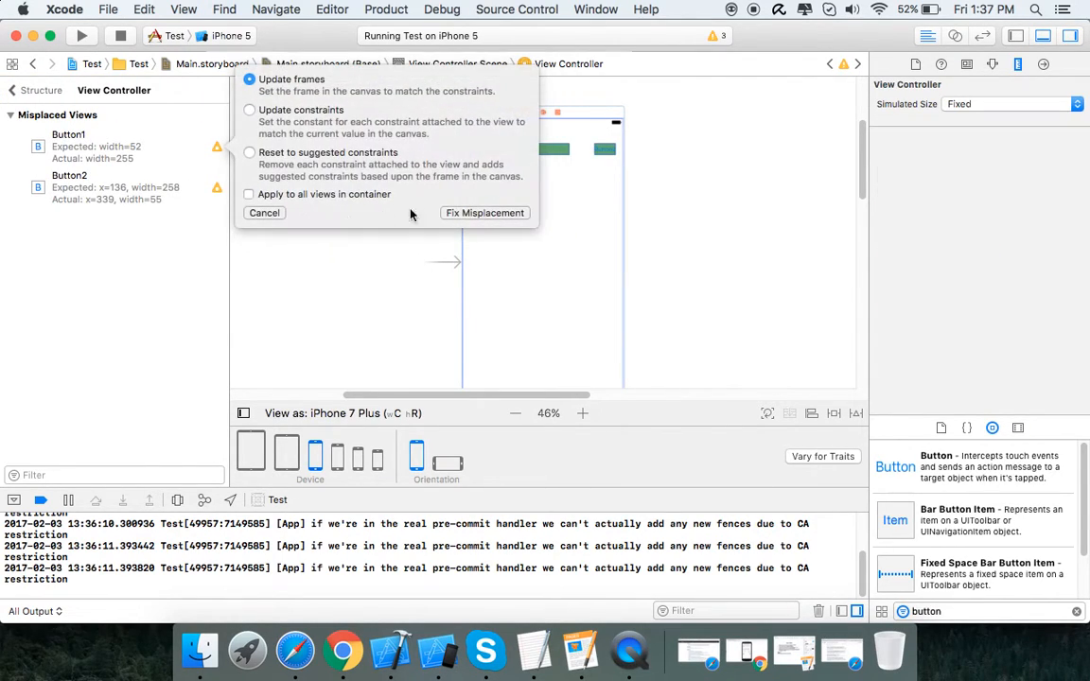
Update both buttons' misplaced frames to match their constraints and check Button1's width
left_click(484, 212)
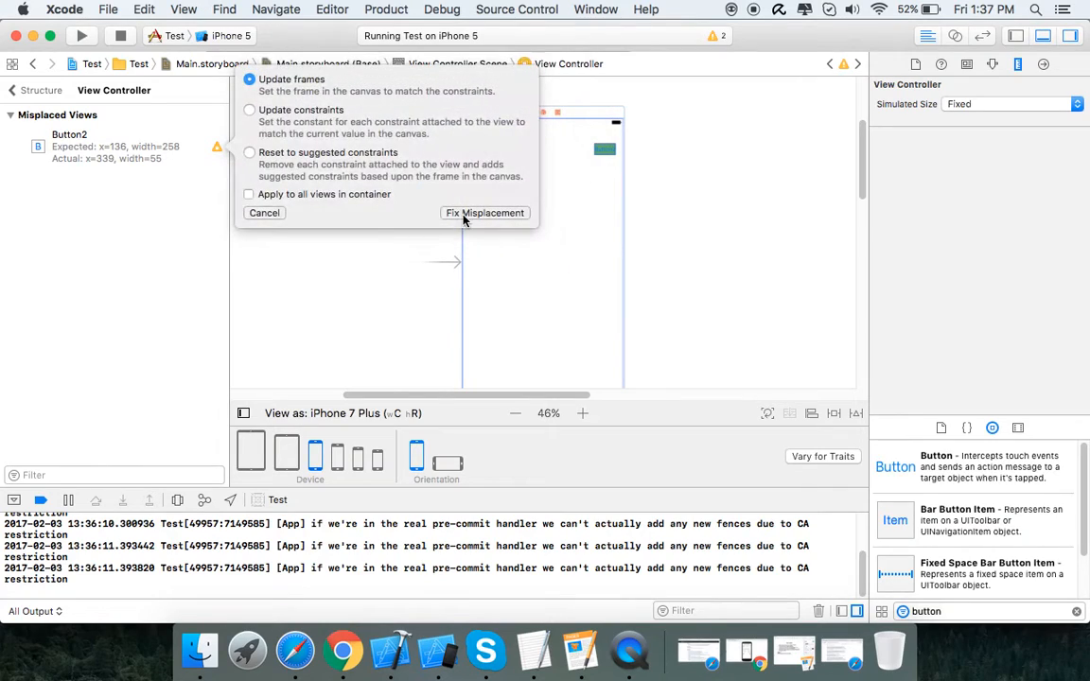
left_click(484, 212)
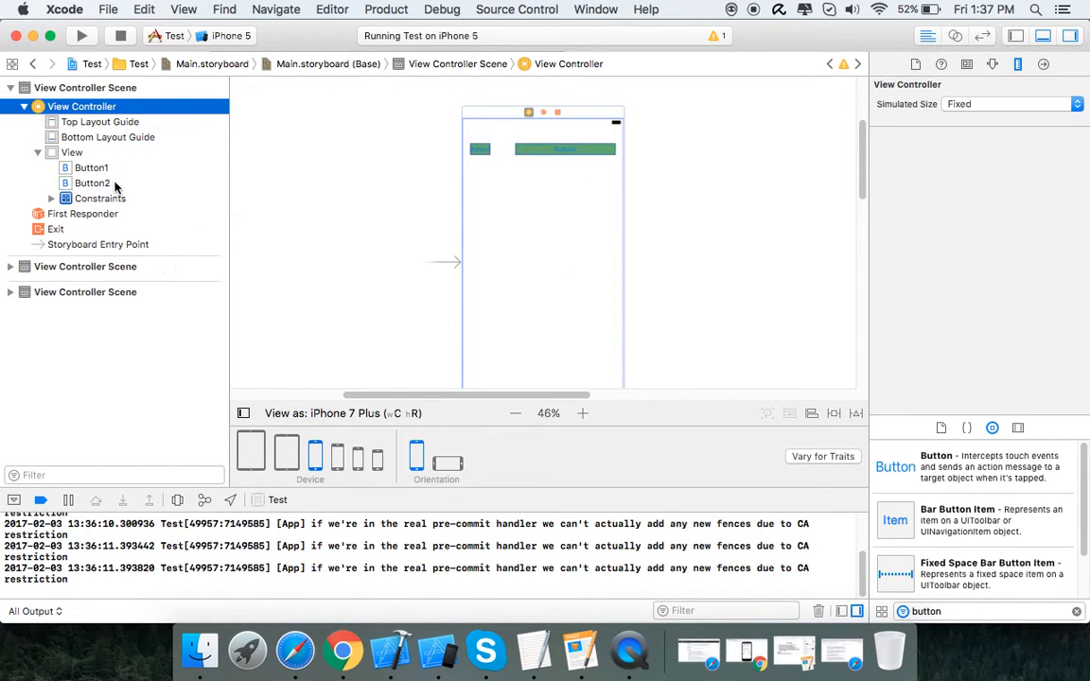
left_click(91, 167)
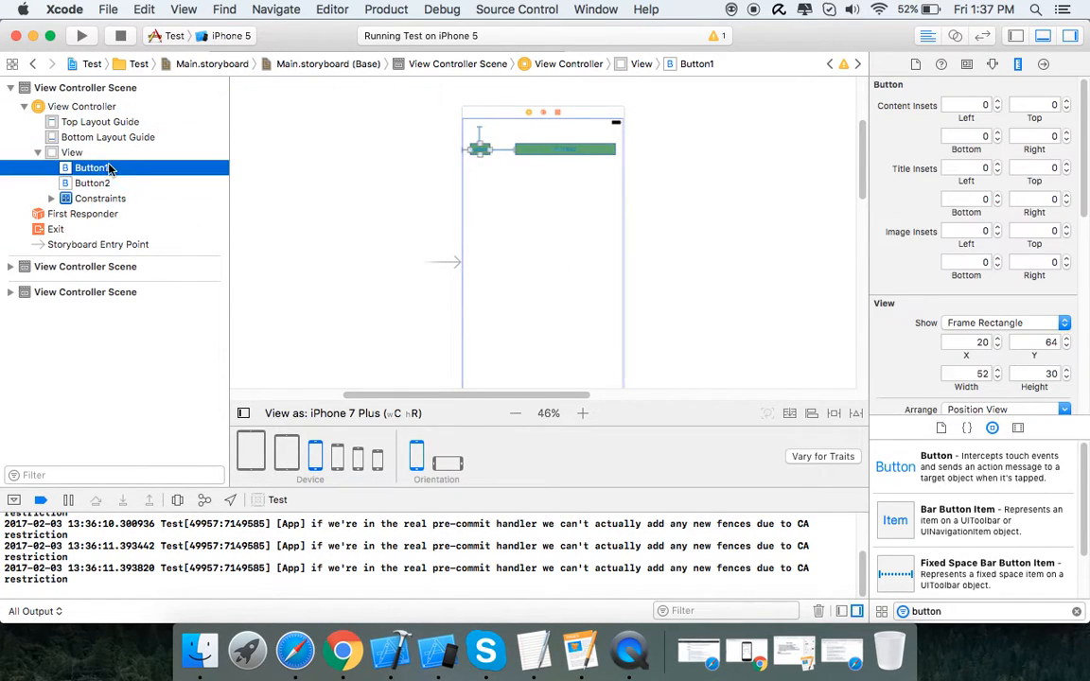